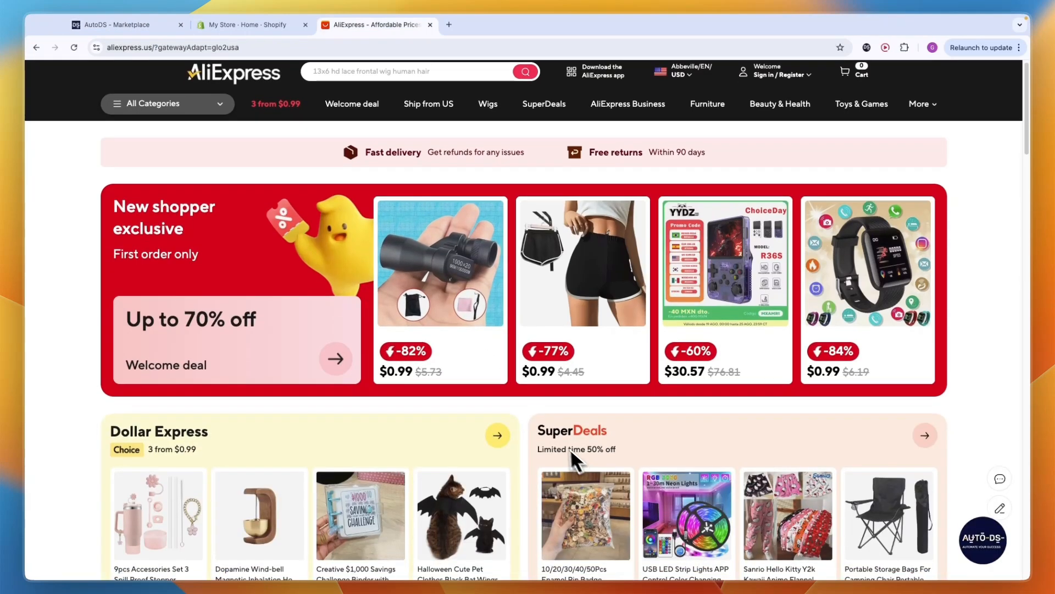
Step: Switch to the AutoDS Marketplace page listing best-selling products
scroll(down, 3)
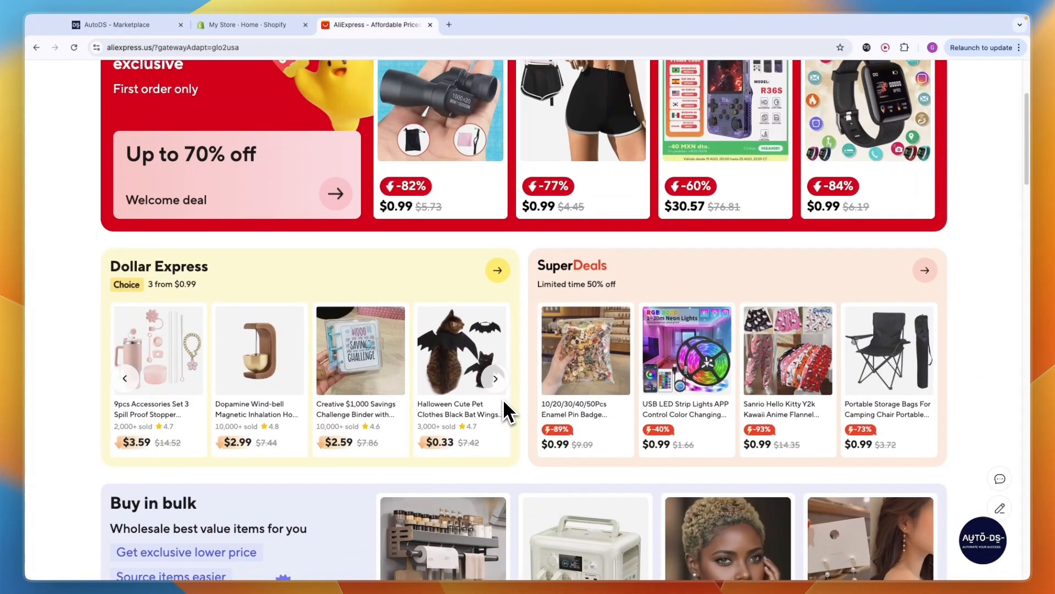
click(252, 25)
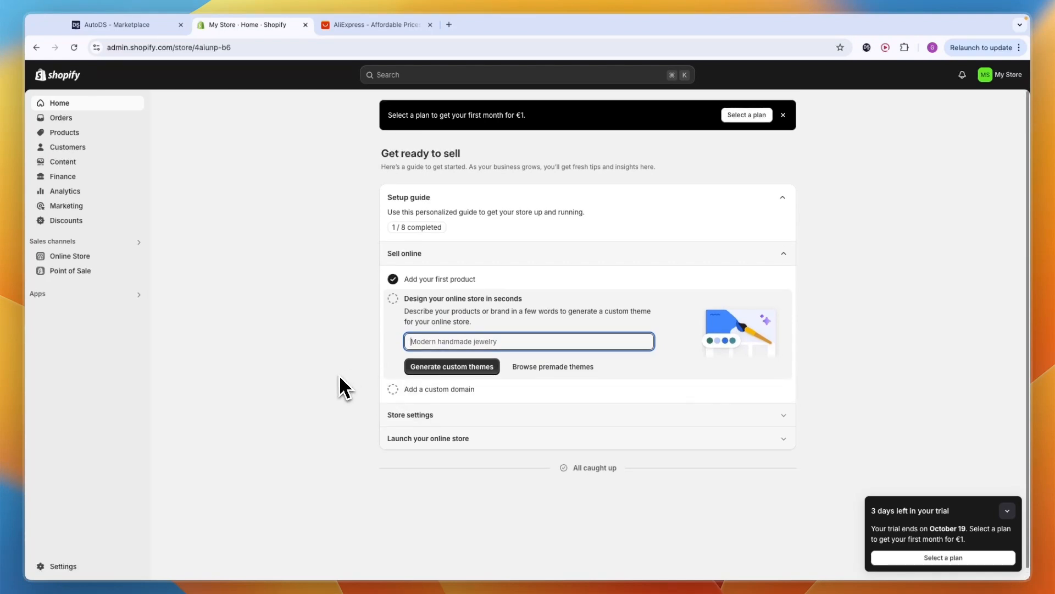
mouse_move(322, 392)
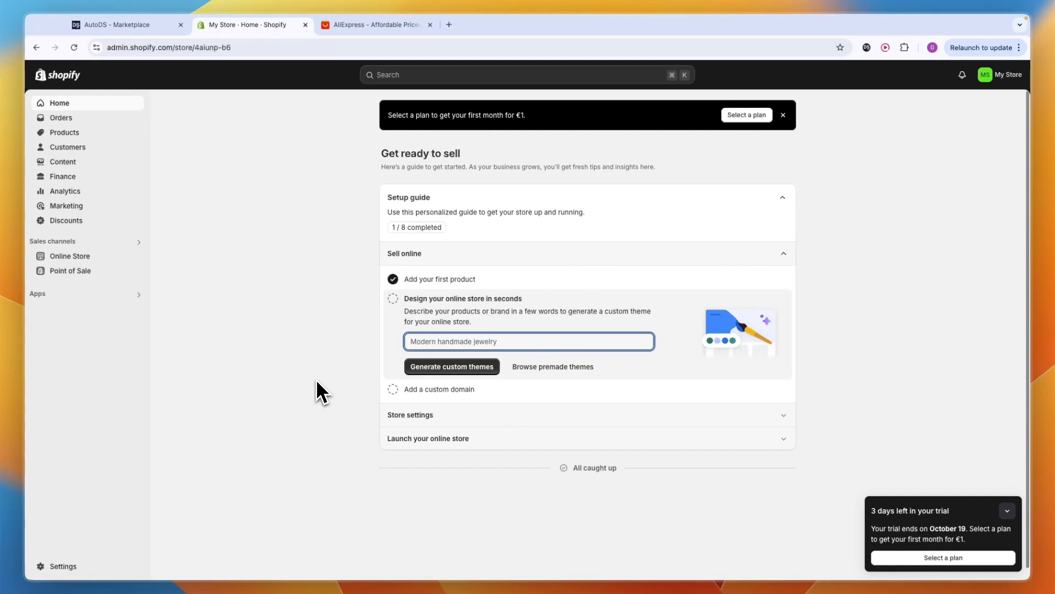
mouse_move(451, 204)
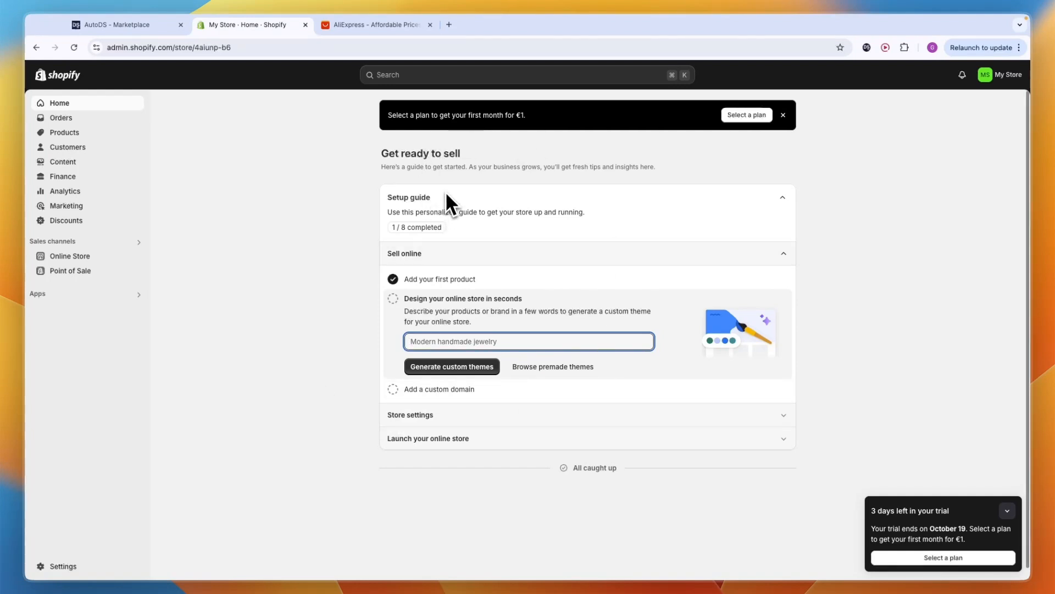
mouse_move(310, 128)
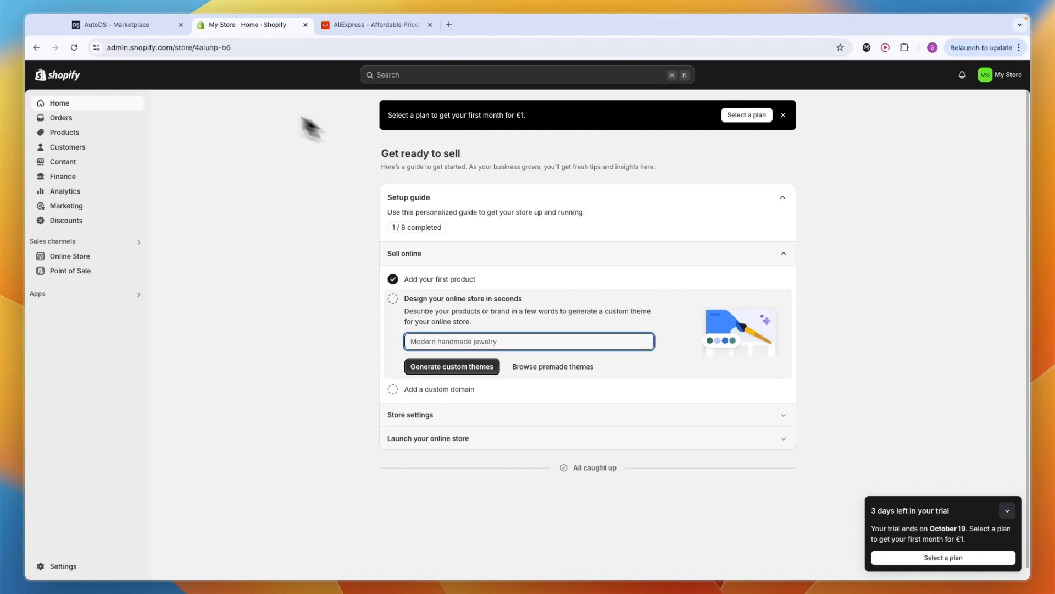
click(124, 24)
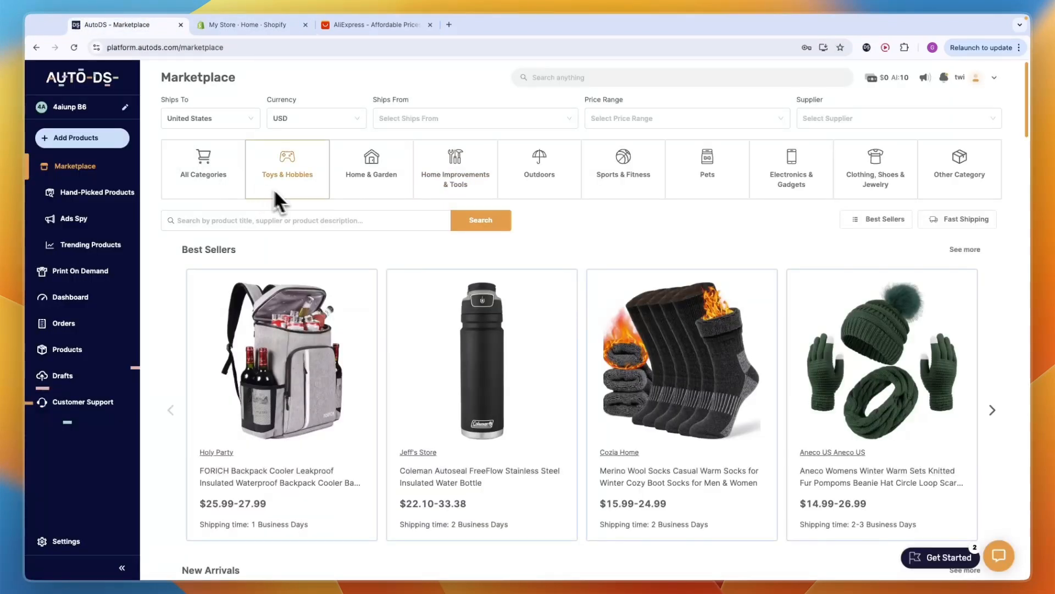
mouse_move(350, 225)
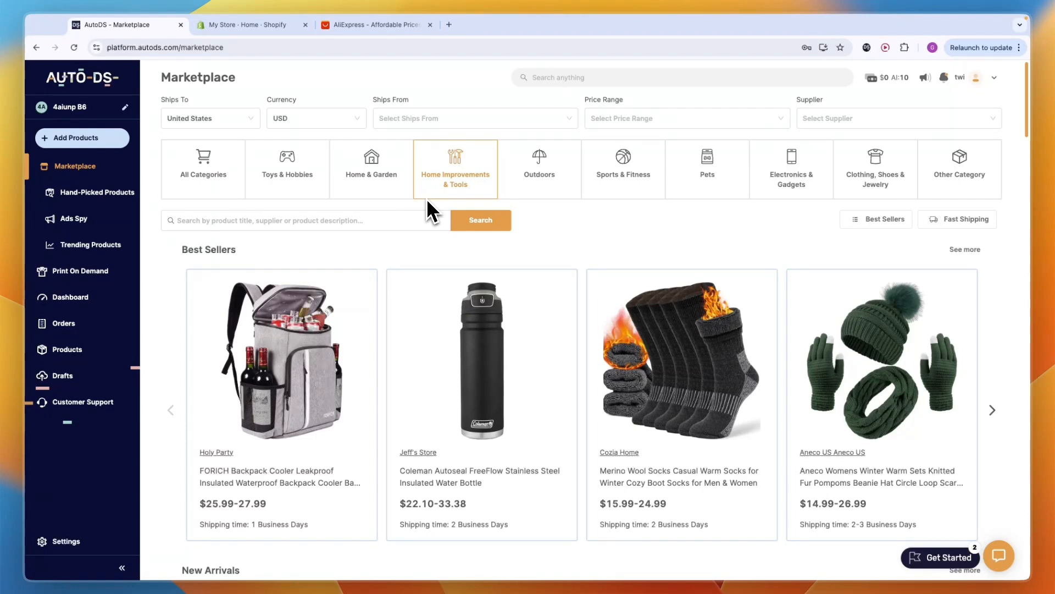
mouse_move(401, 214)
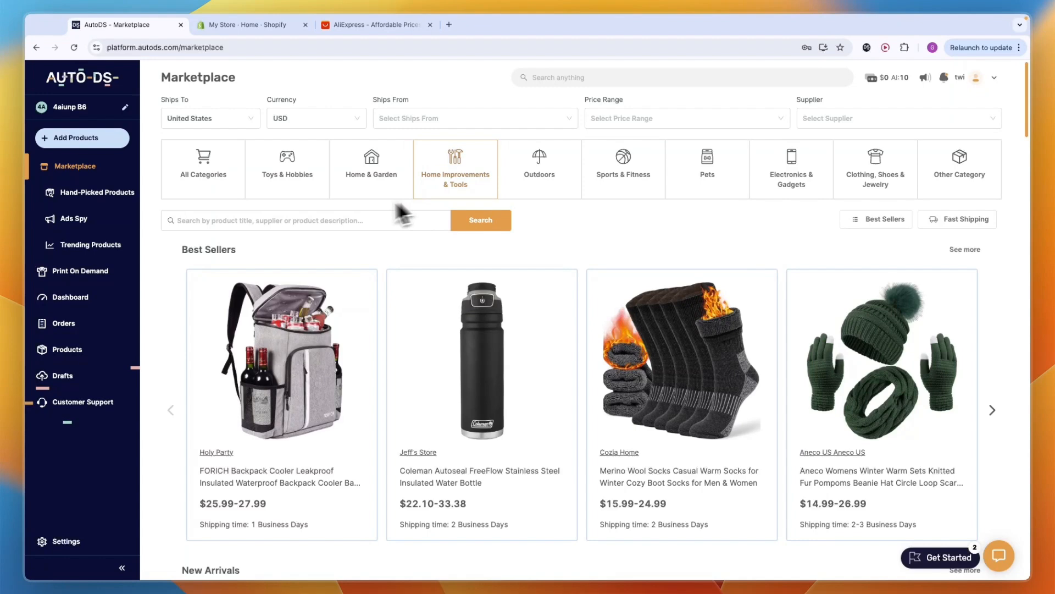
mouse_move(101, 94)
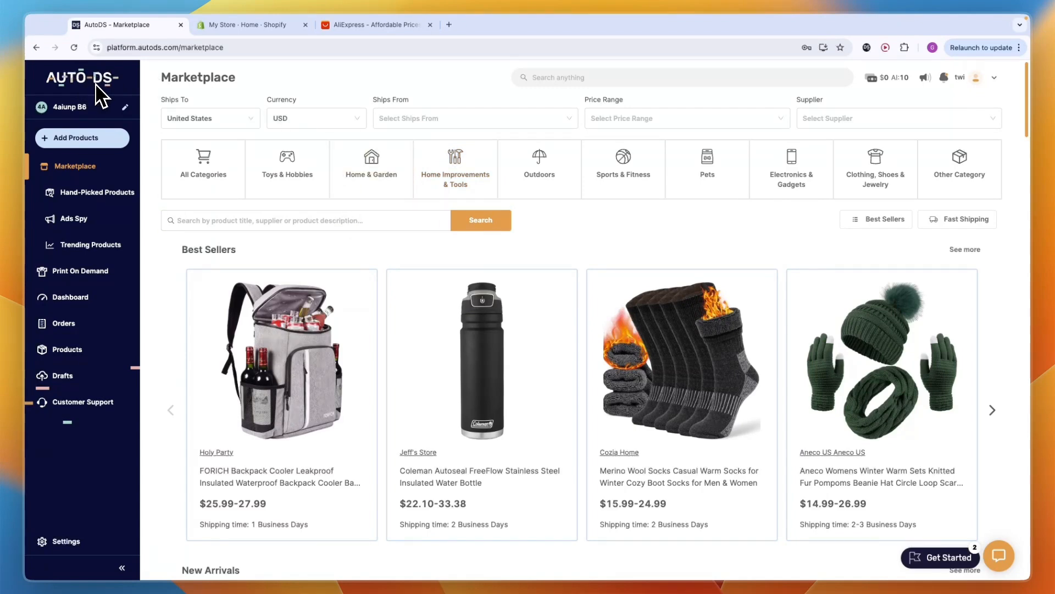
mouse_move(110, 118)
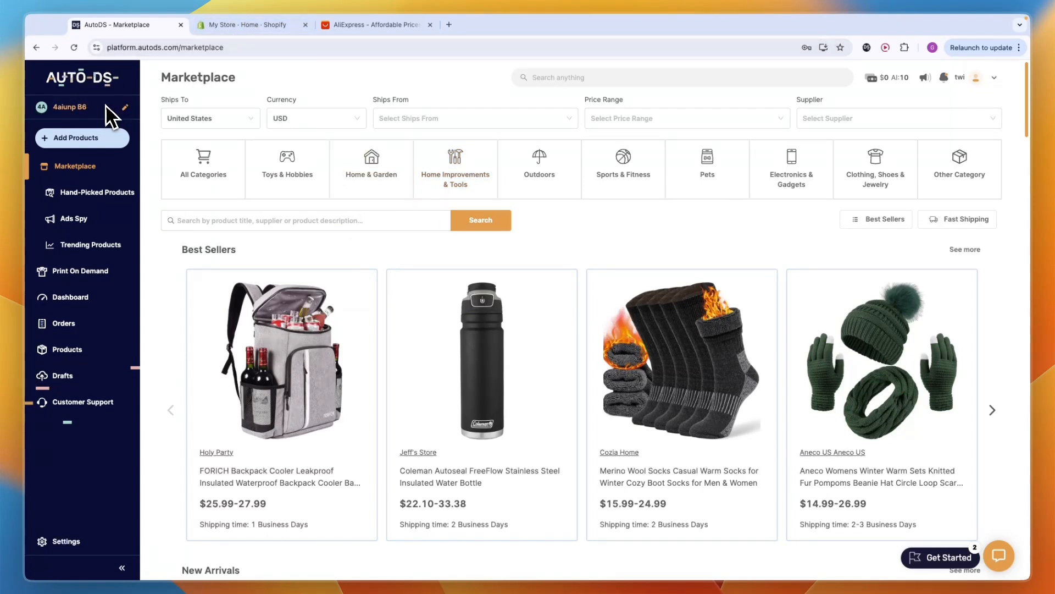
mouse_move(124, 125)
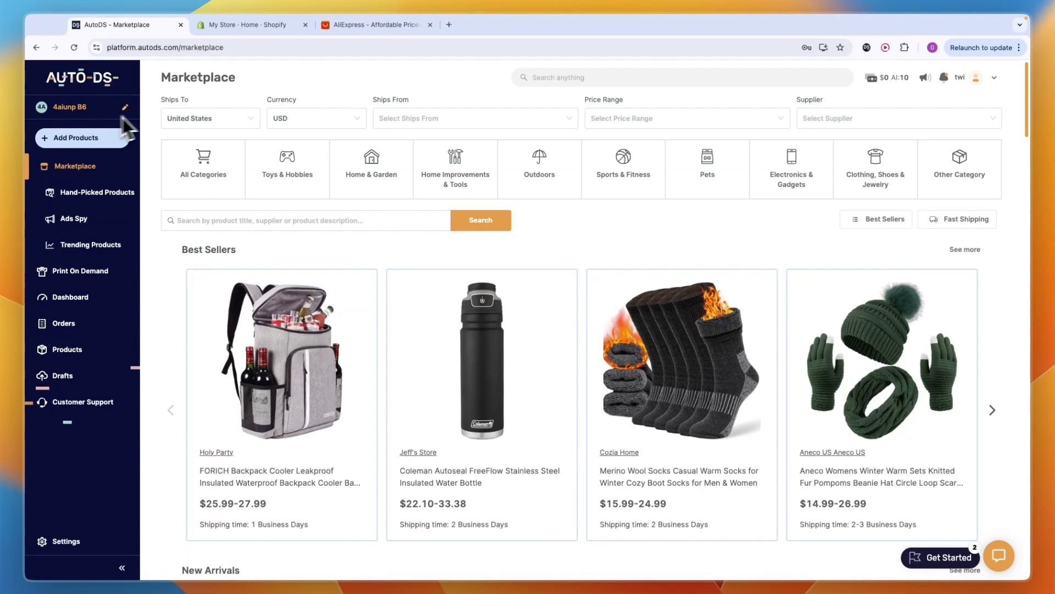
mouse_move(99, 124)
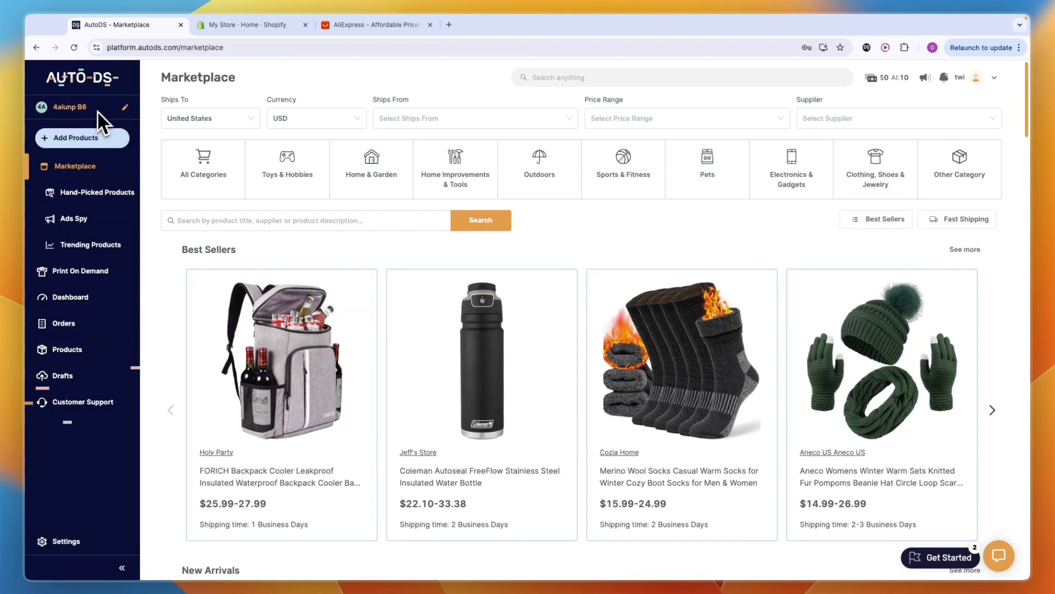
Step: Open the $46.16 wireless CarPlay 10.26-inch car radio listing on AliExpress and select its URL
click(374, 25)
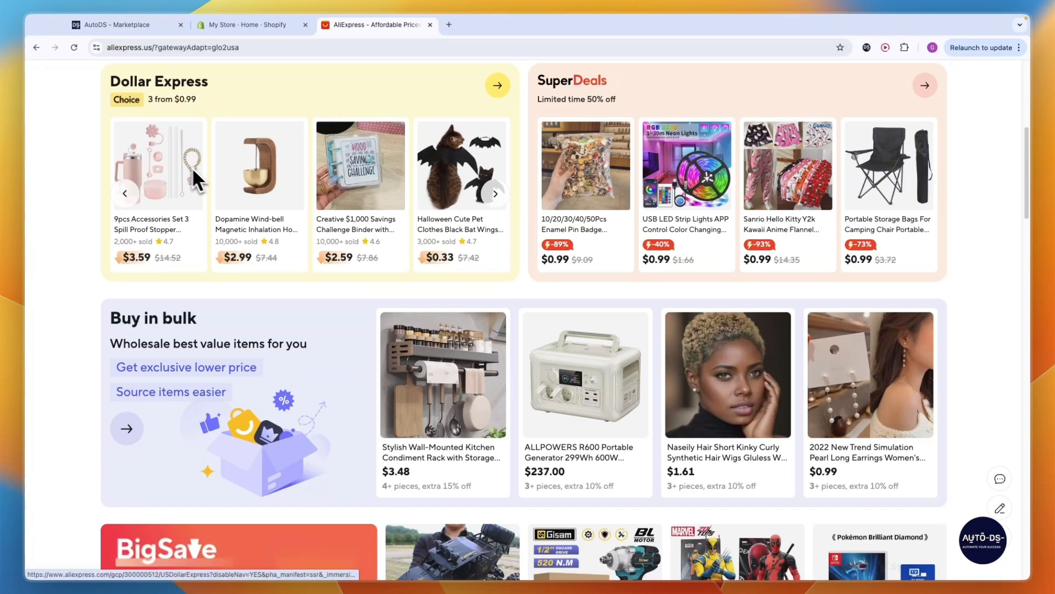
scroll(down, 3)
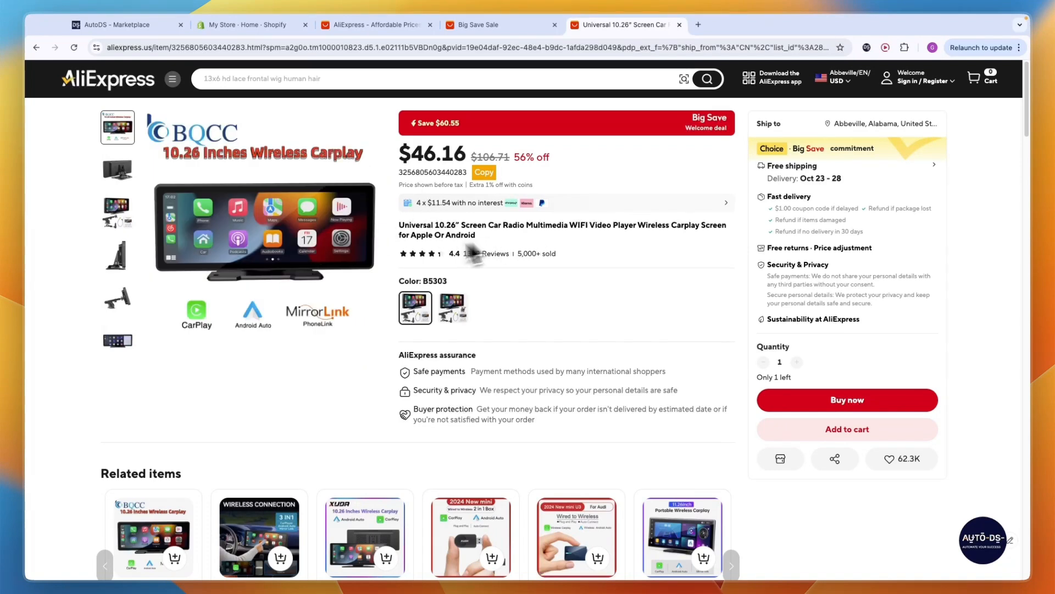
click(117, 213)
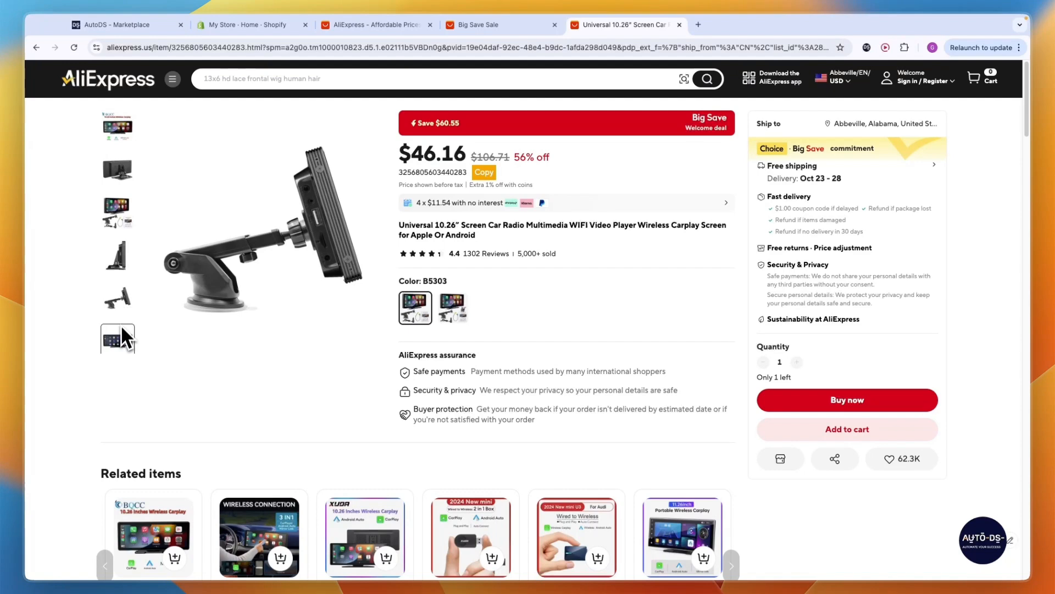
click(117, 211)
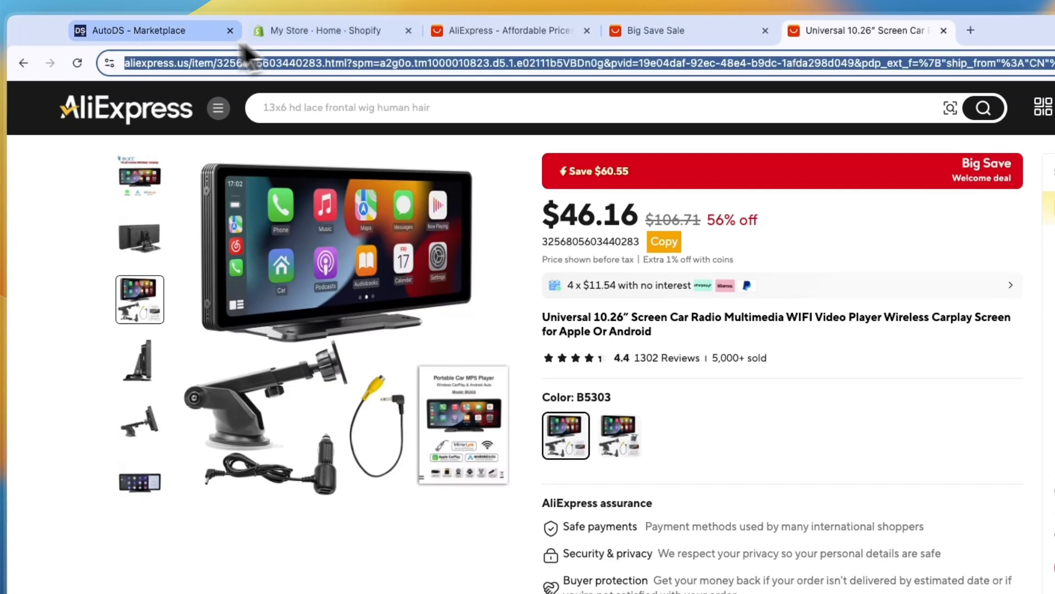
Step: Start a single-product import in AutoDS from the AliExpress car radio link
click(148, 30)
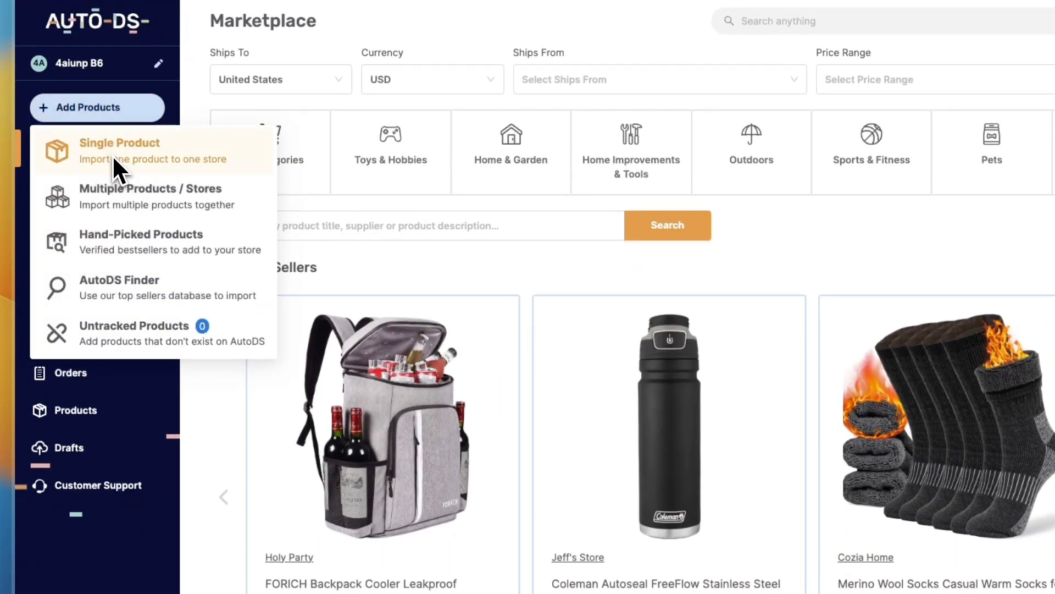
click(120, 143)
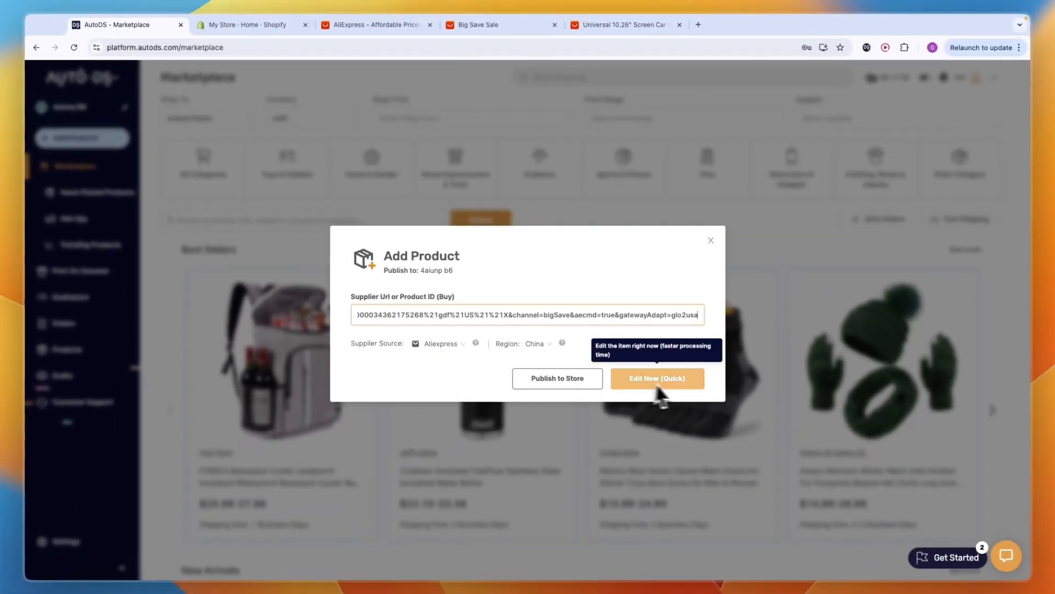
mouse_move(609, 389)
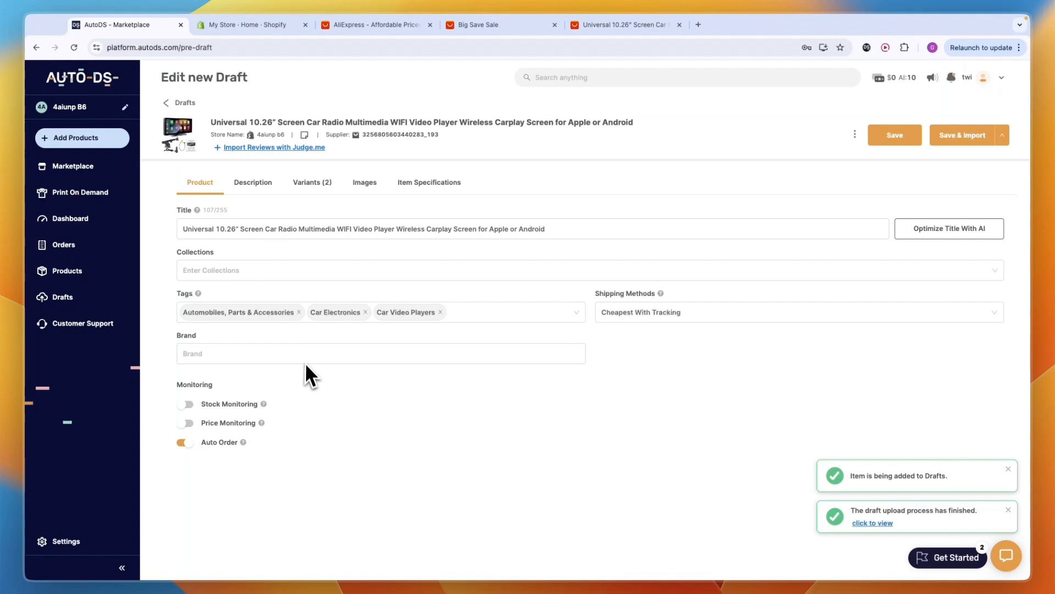
Step: Switch on Stock Monitoring and Price Monitoring for the car radio draft
click(184, 403)
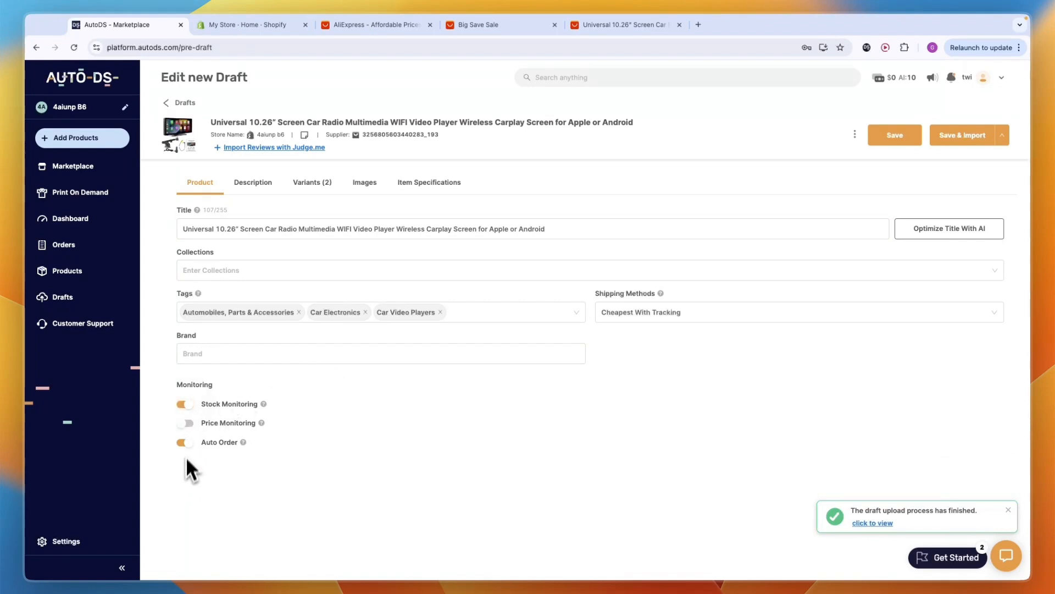
click(184, 423)
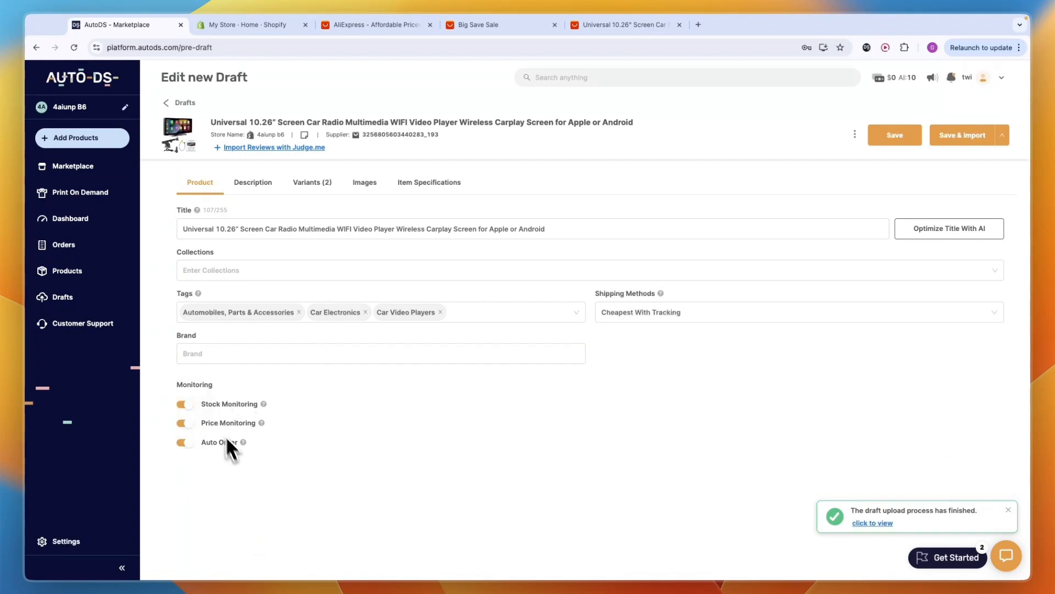
mouse_move(218, 438)
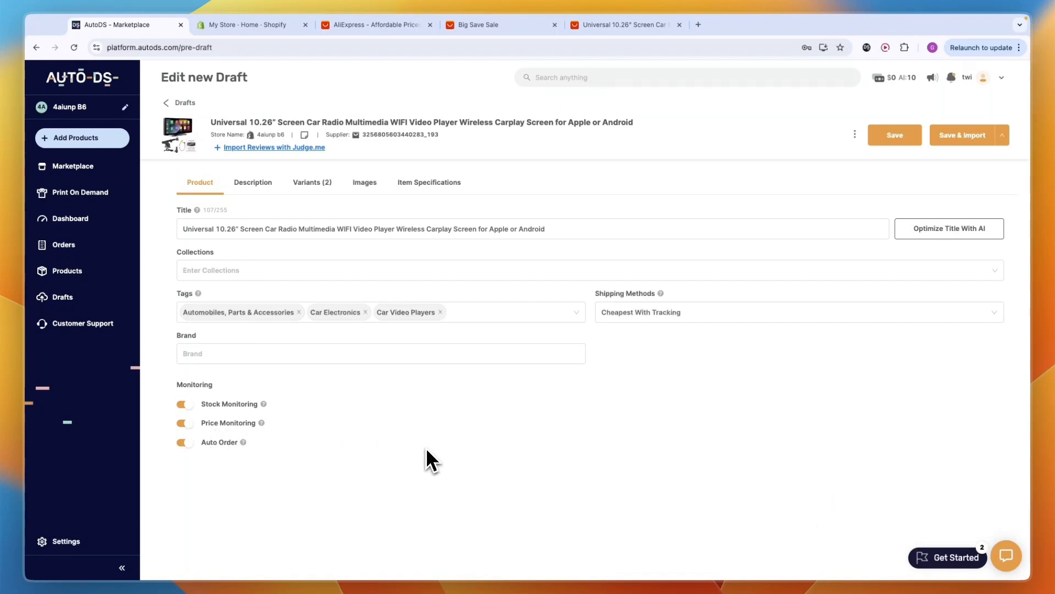
mouse_move(419, 463)
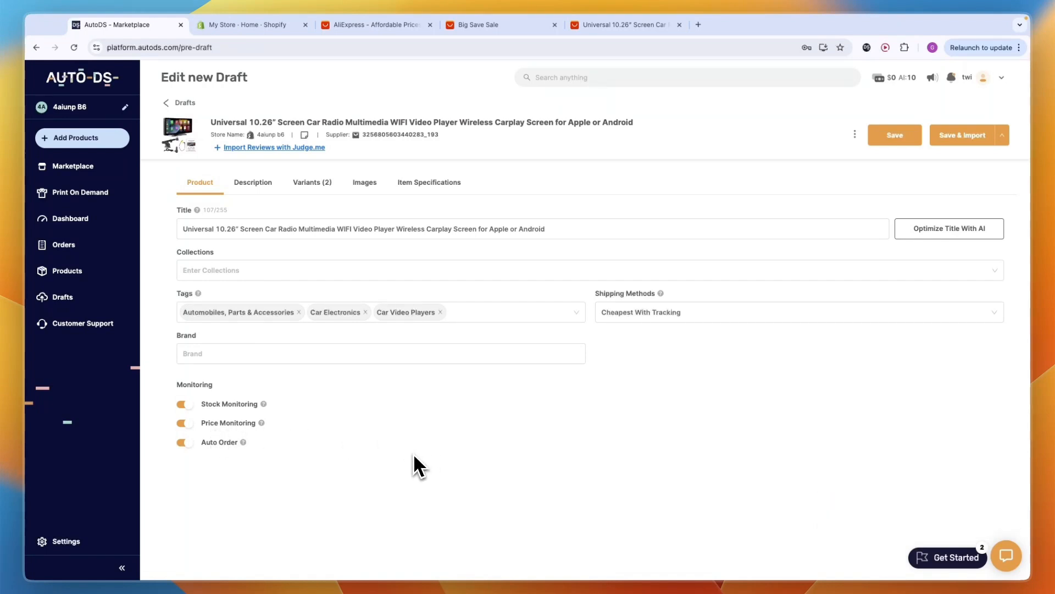
mouse_move(240, 416)
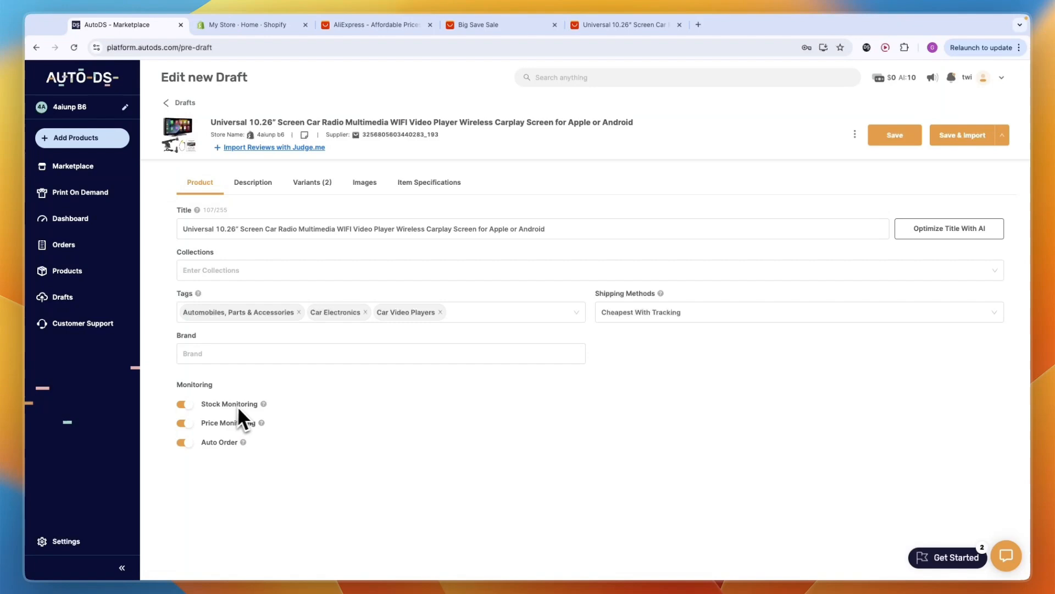
mouse_move(707, 340)
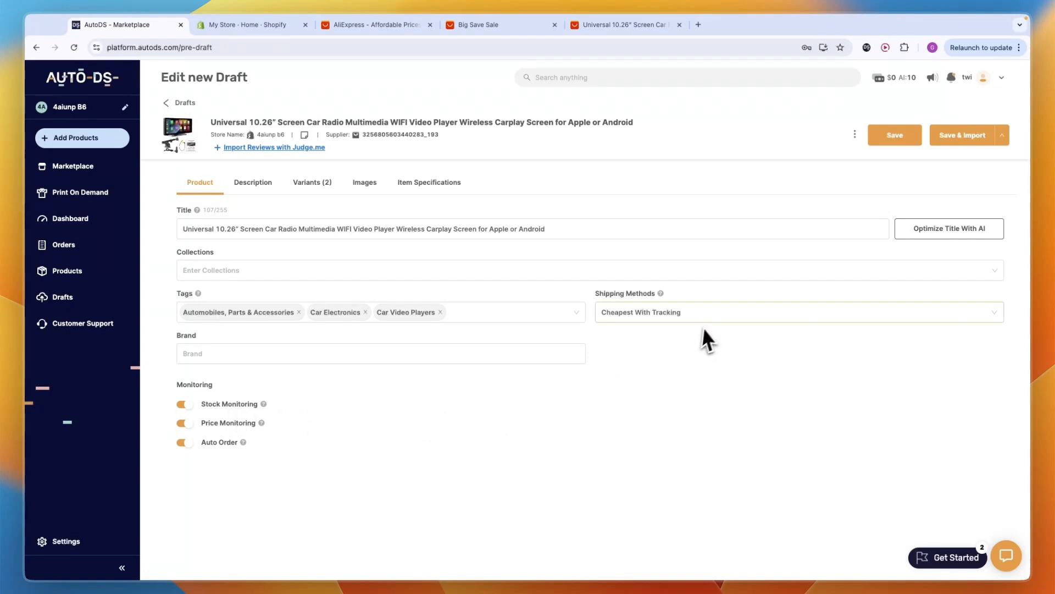
Step: Generate a Professional, Balanced AI title 'Universal 10.26-Inch Car Radio…' and save it
click(948, 228)
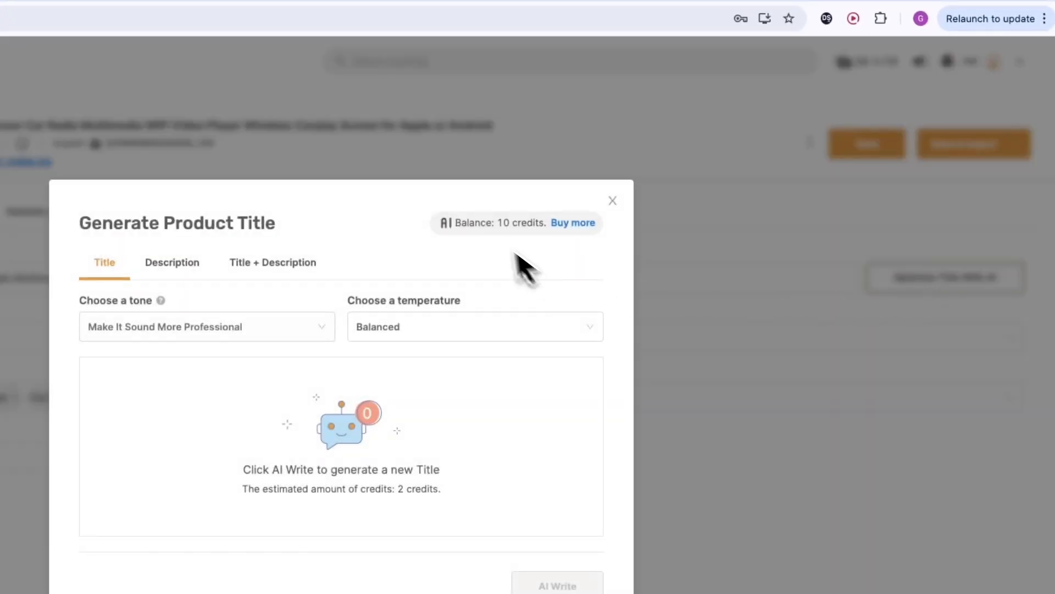
click(272, 261)
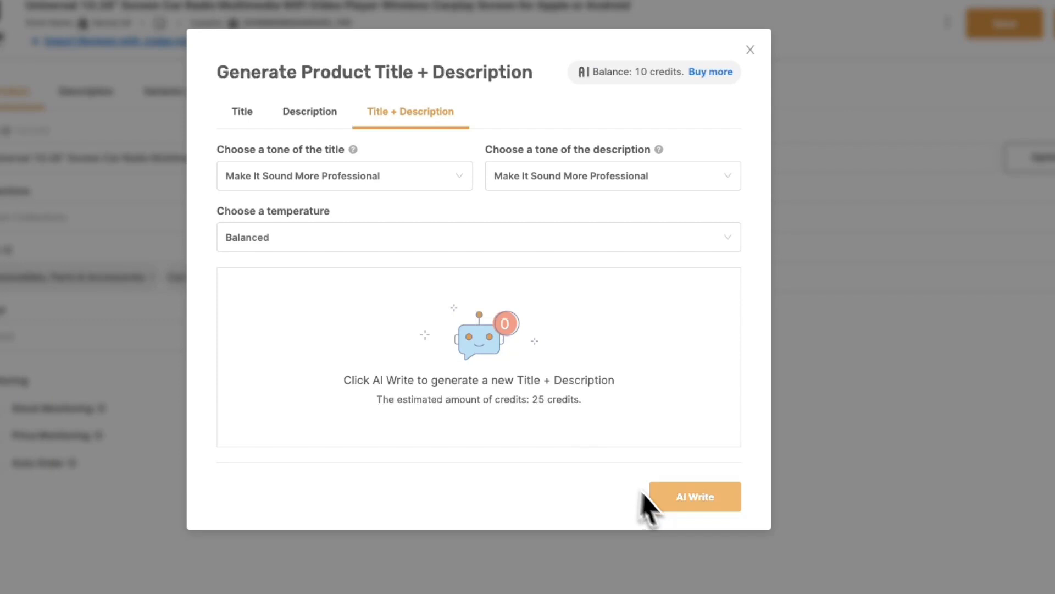
click(611, 176)
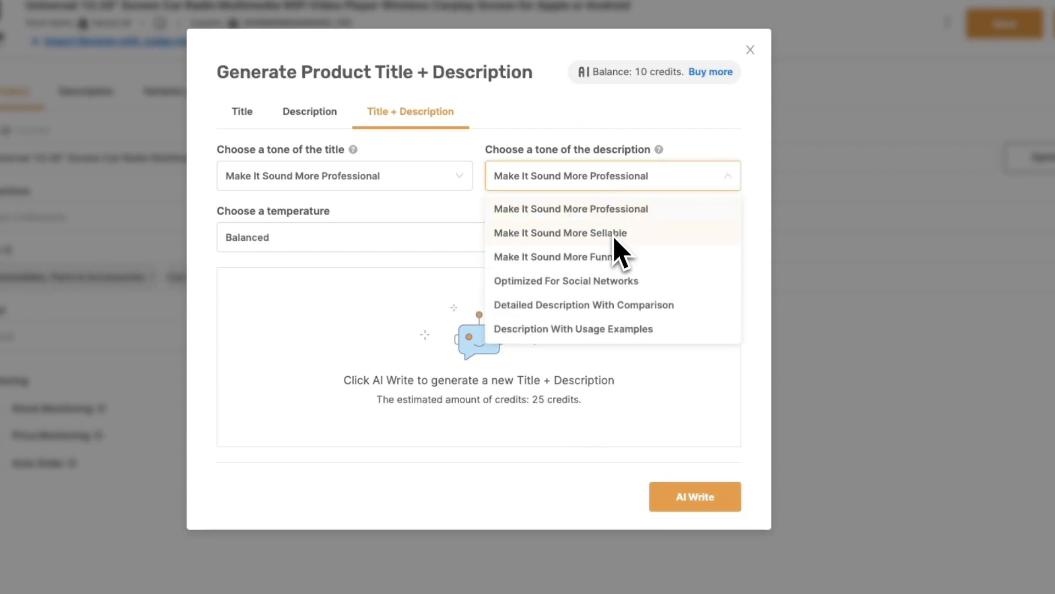
mouse_move(632, 300)
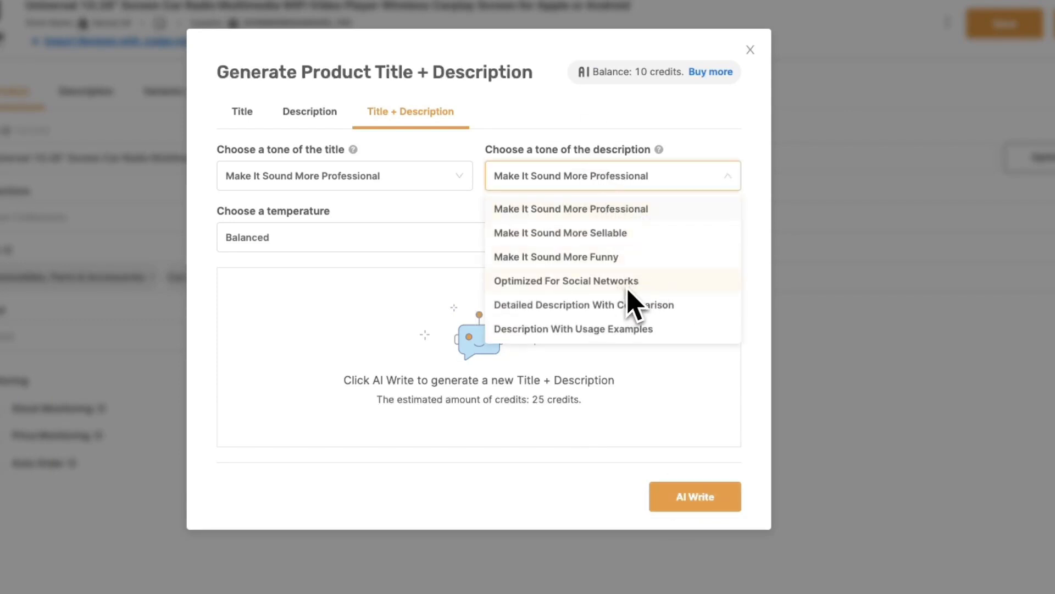
mouse_move(639, 457)
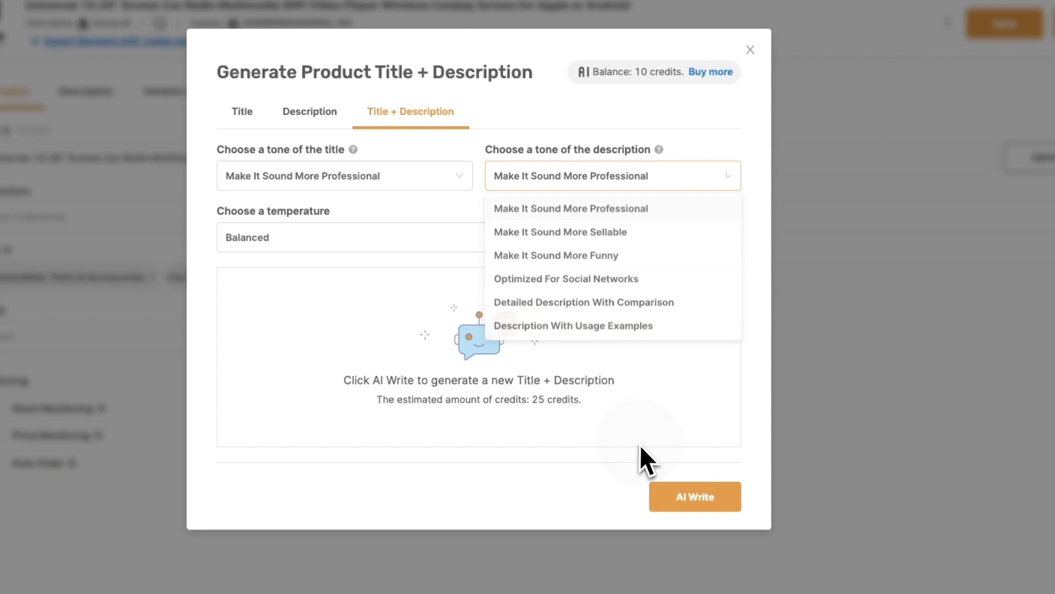
click(695, 496)
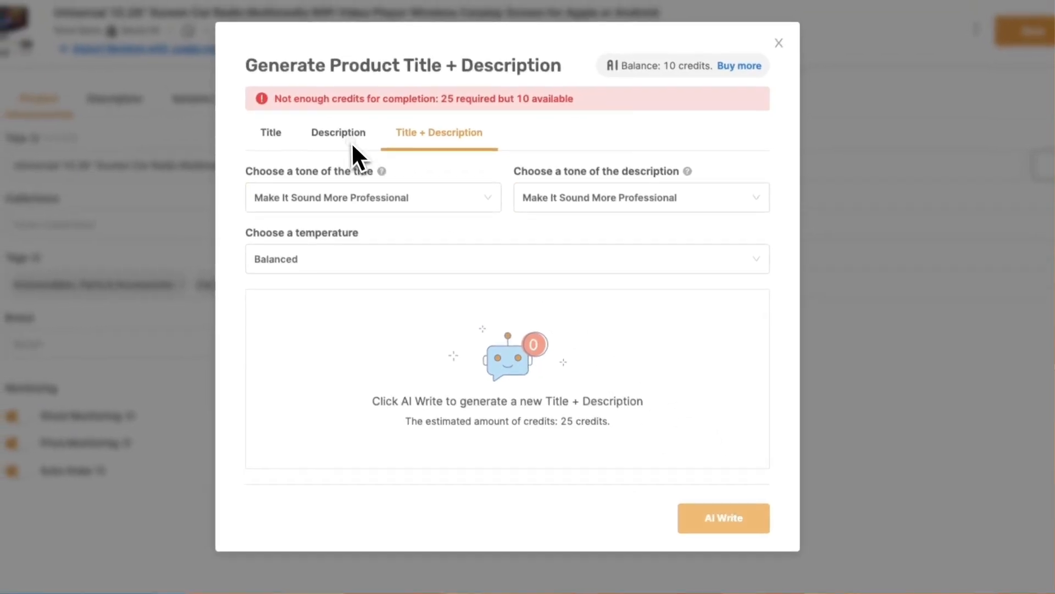
click(270, 132)
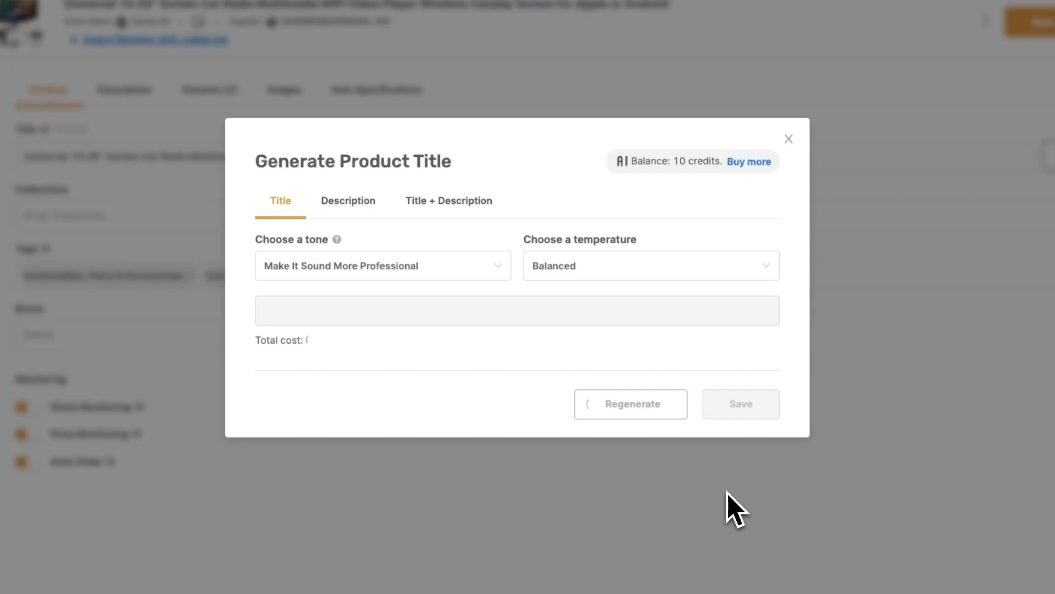
click(631, 404)
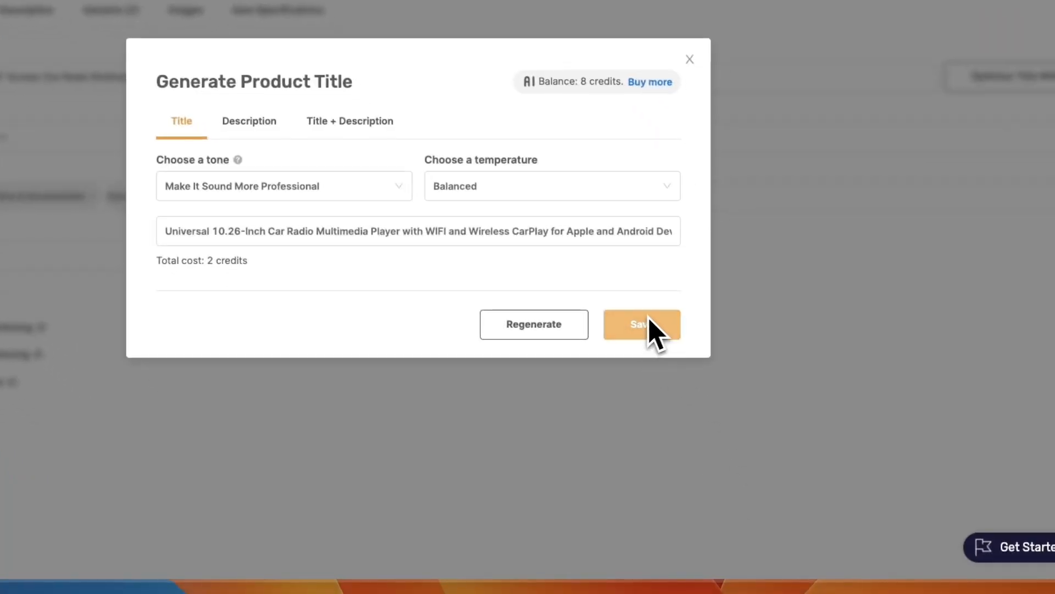
click(640, 324)
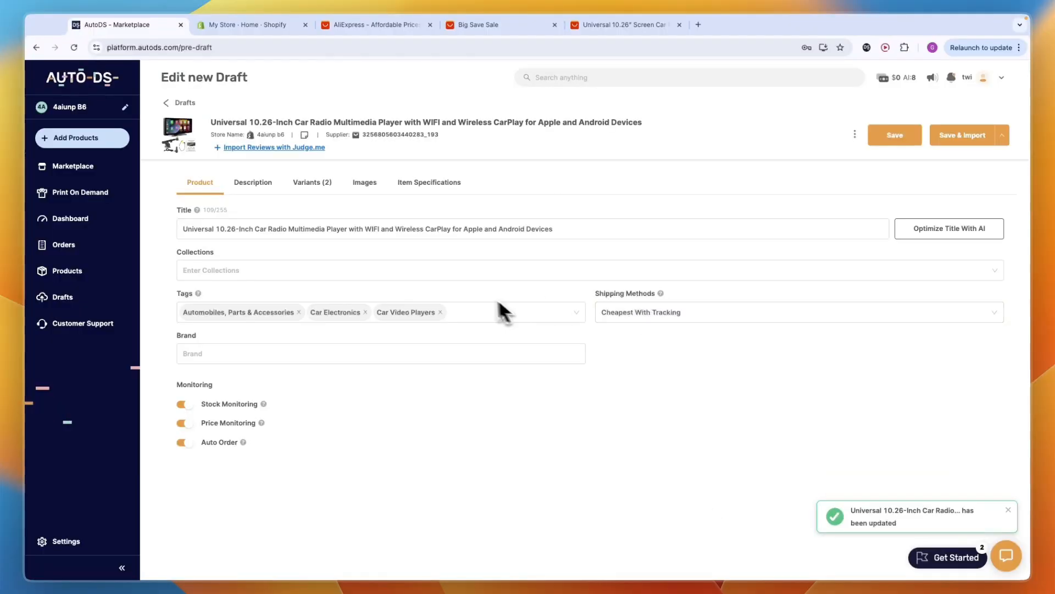
mouse_move(223, 163)
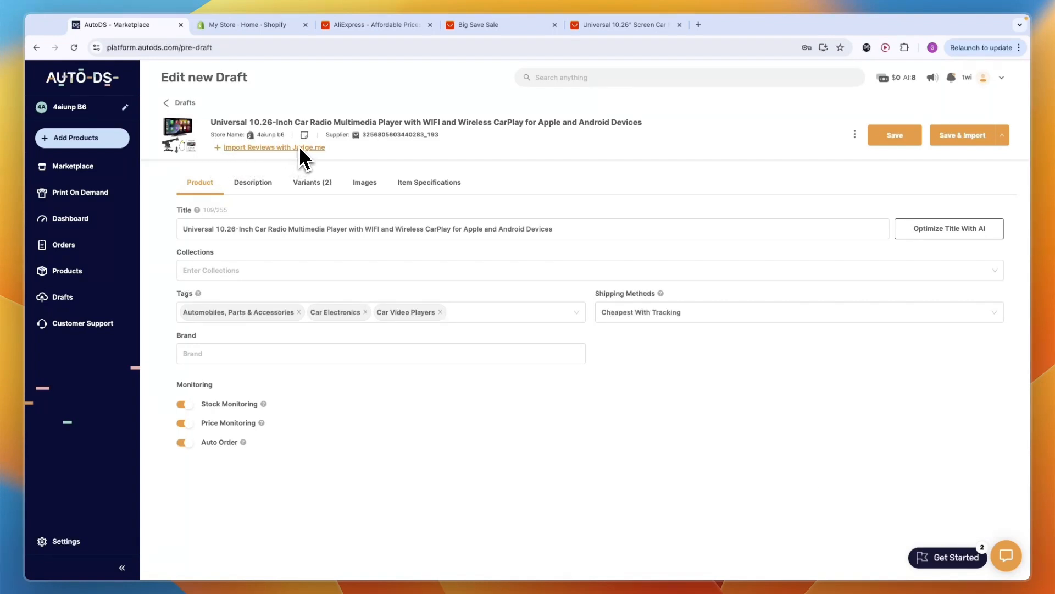
mouse_move(275, 93)
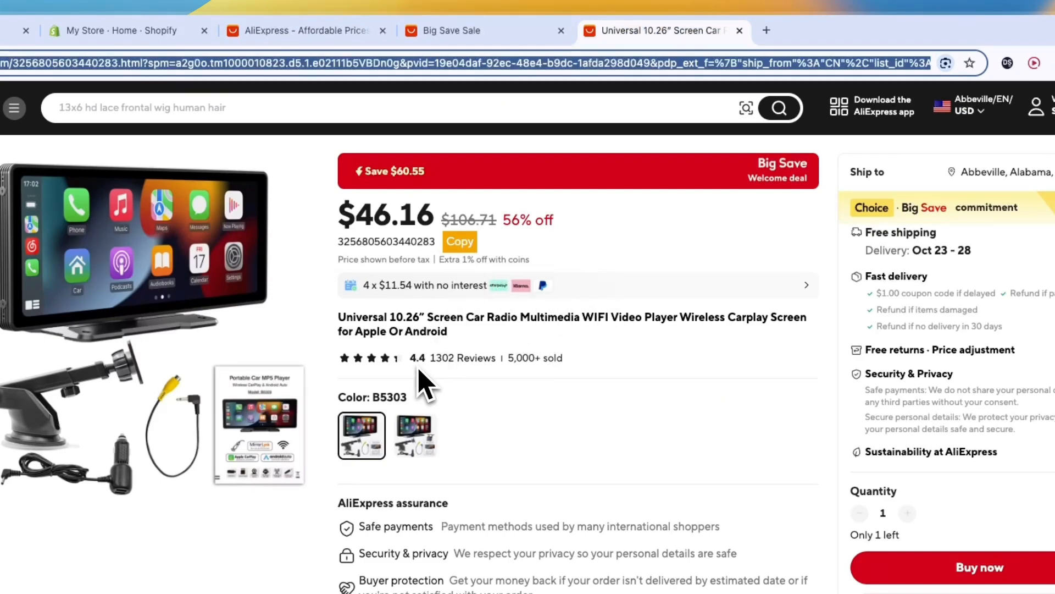
Step: Check the camera-bundle variant on AliExpress, then Save & Import the draft
click(415, 435)
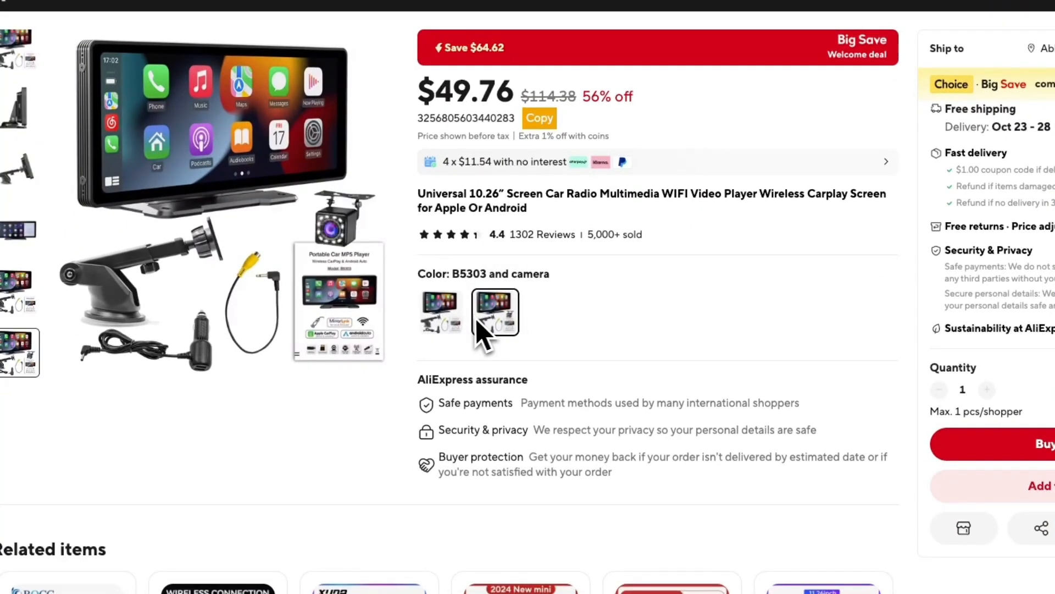
click(441, 311)
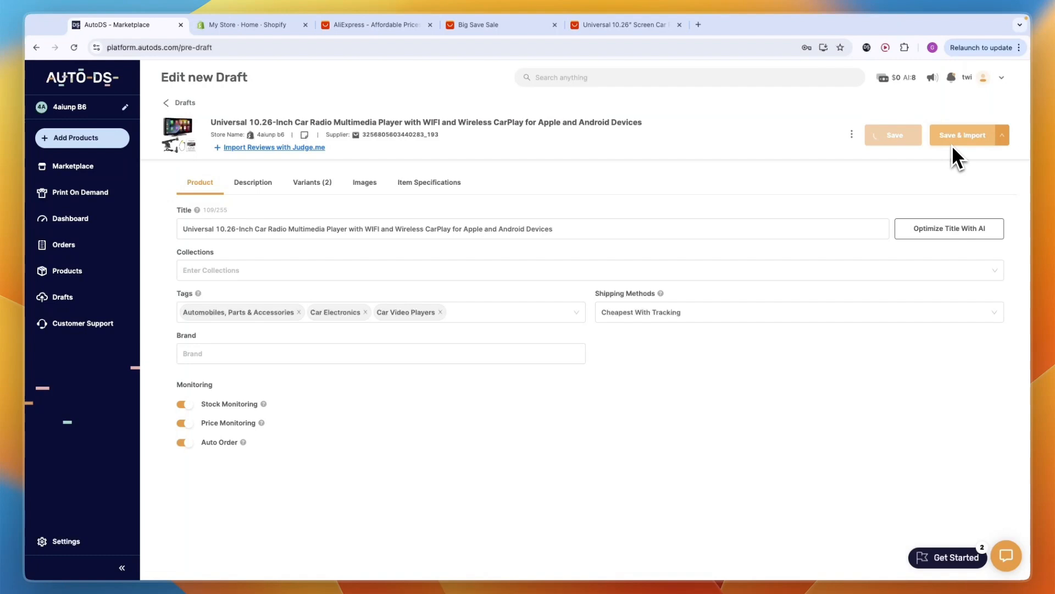
click(963, 135)
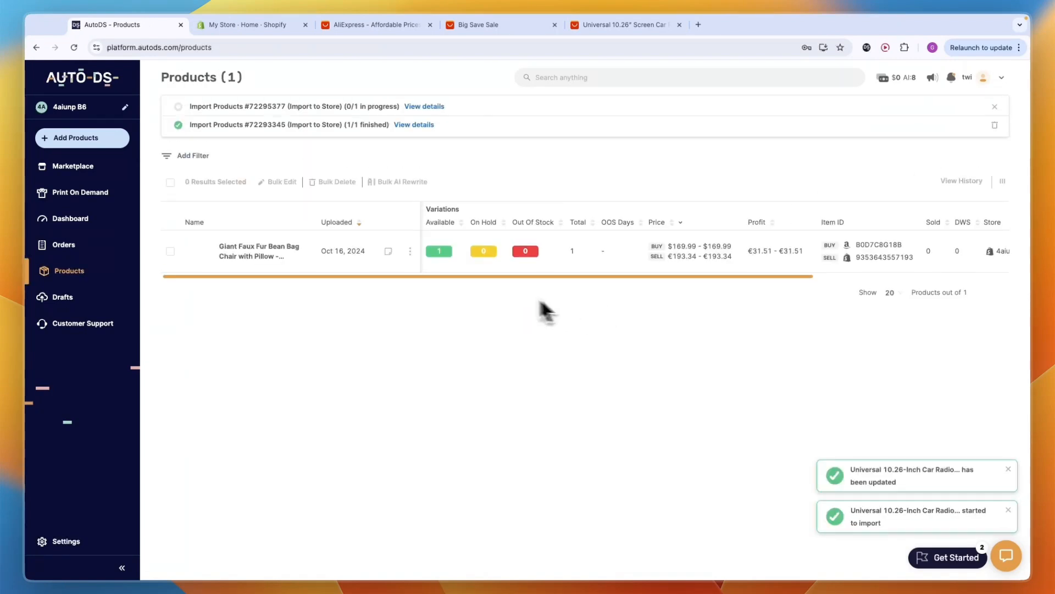
mouse_move(394, 353)
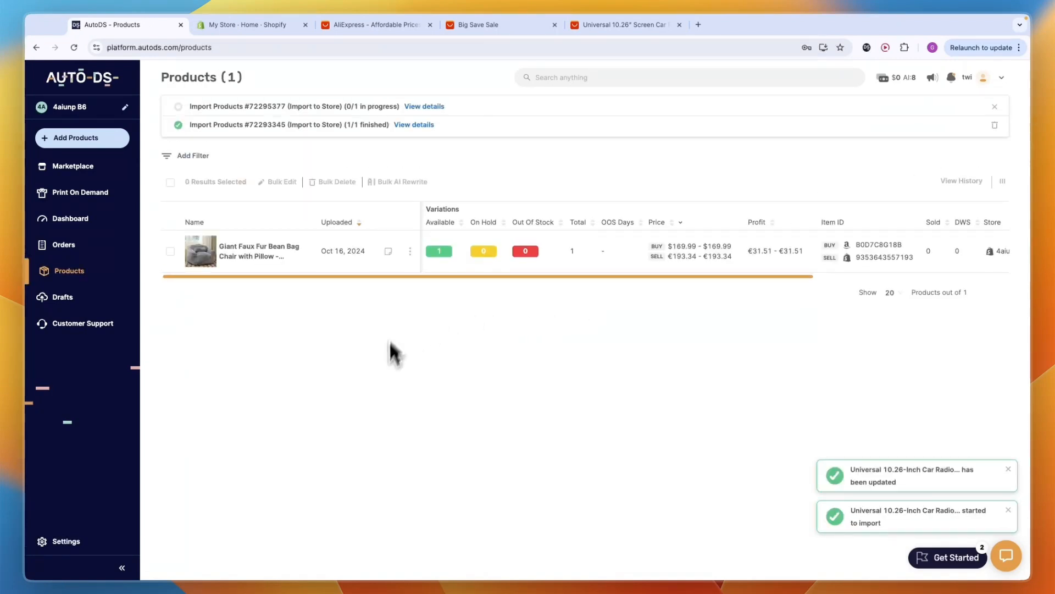
mouse_move(390, 313)
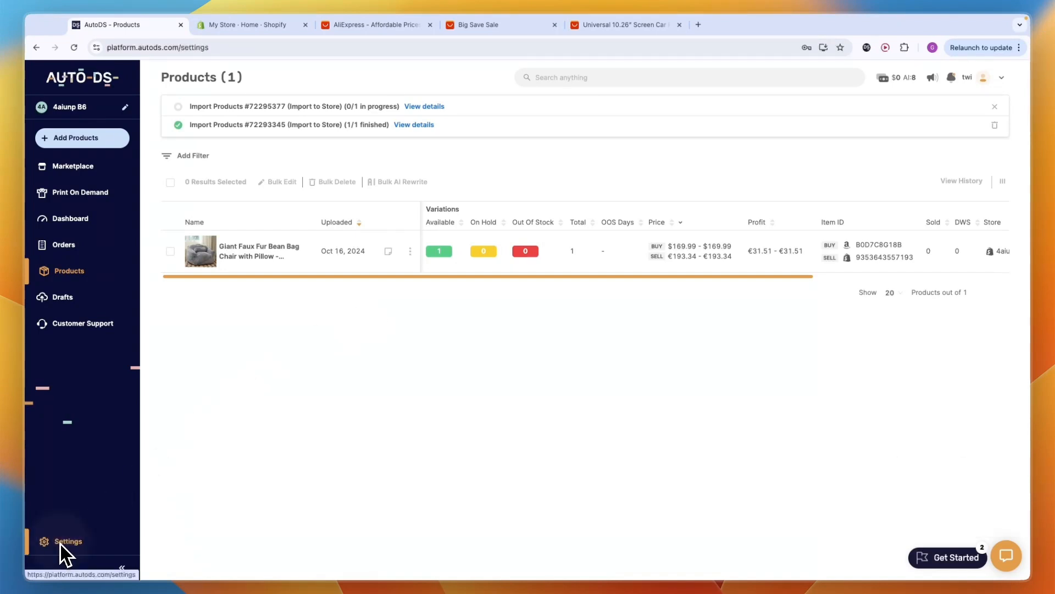
Step: Open Aliexpress CN lister settings and view the shipping method options
click(67, 541)
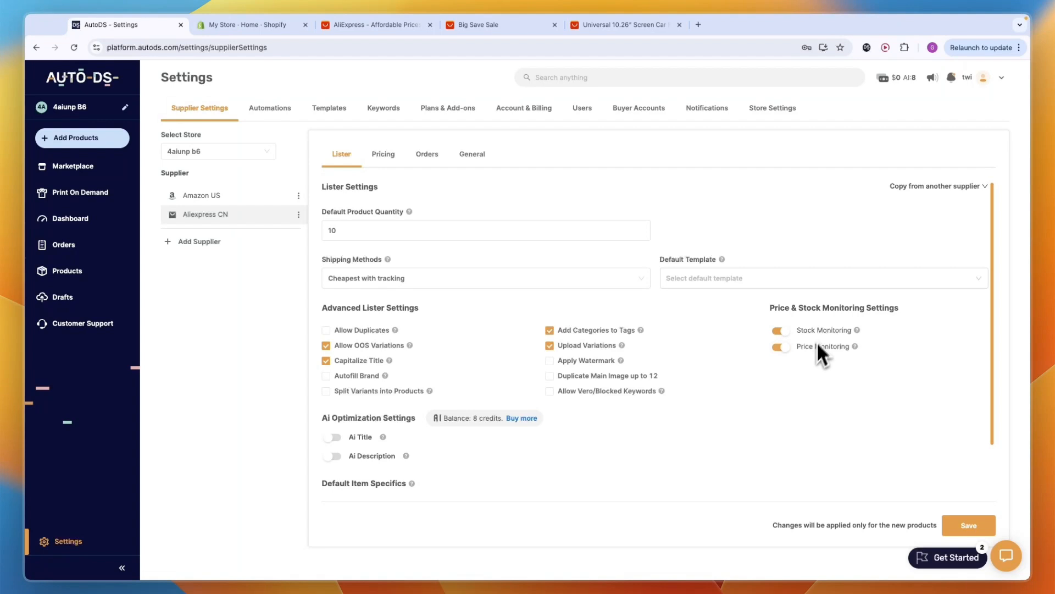
mouse_move(360, 283)
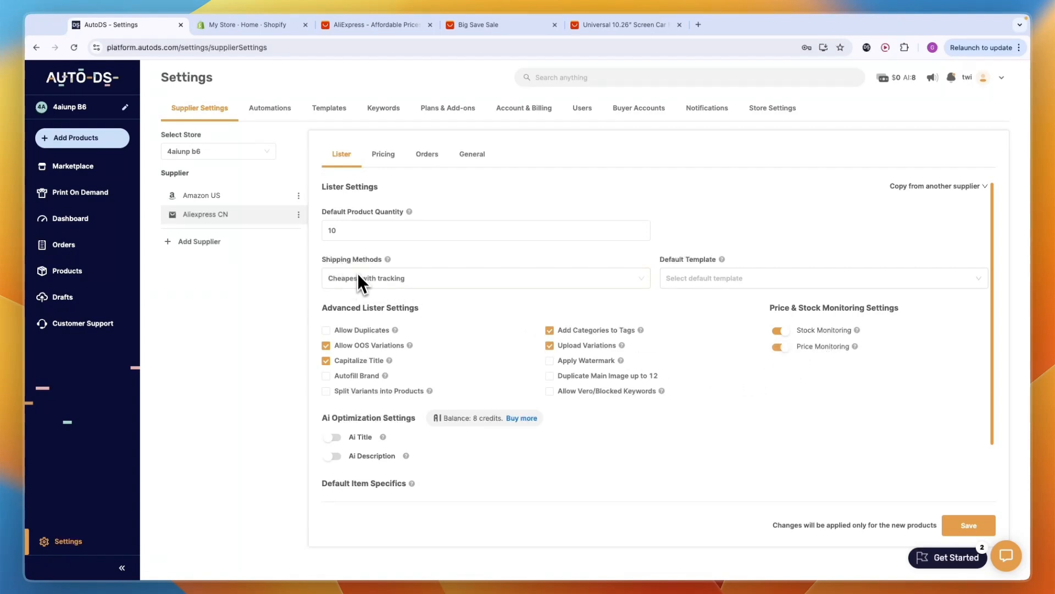
click(485, 278)
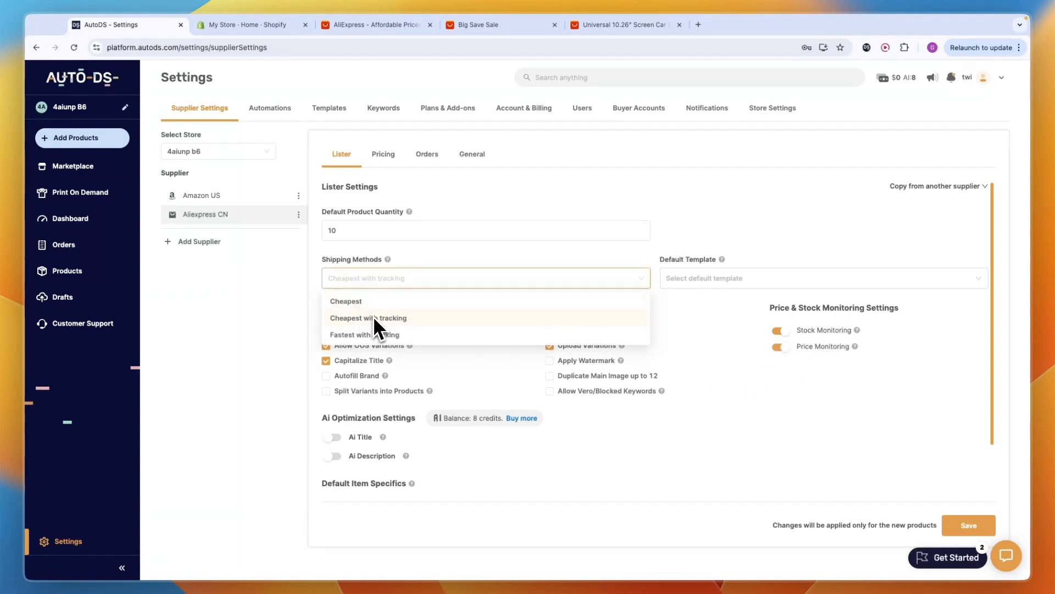
mouse_move(390, 343)
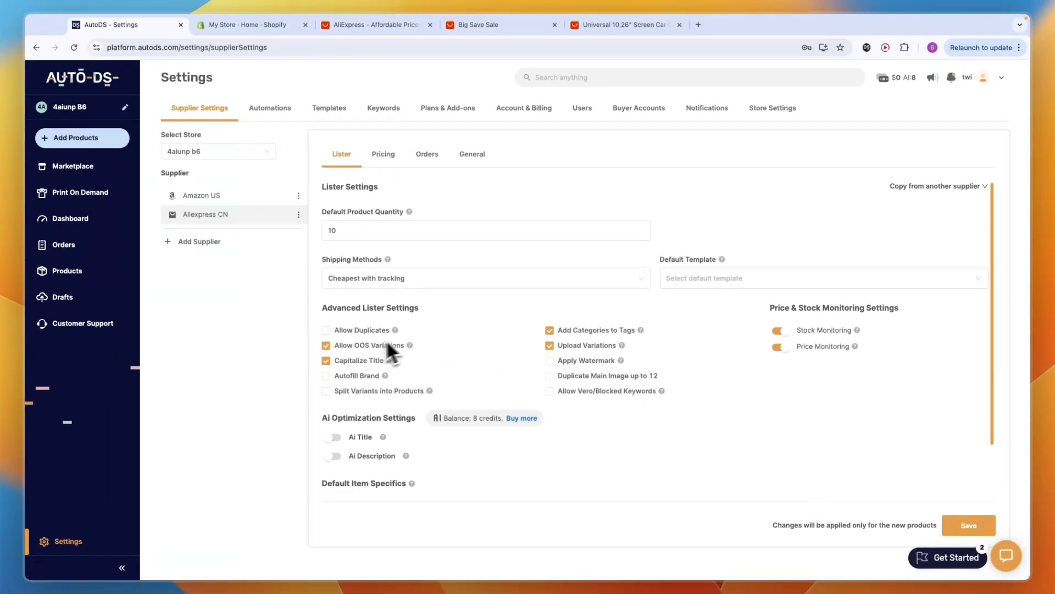
Step: Enable Fulfilled by AutoDS automatic orders for Aliexpress CN, then view Buyer Accounts
click(383, 154)
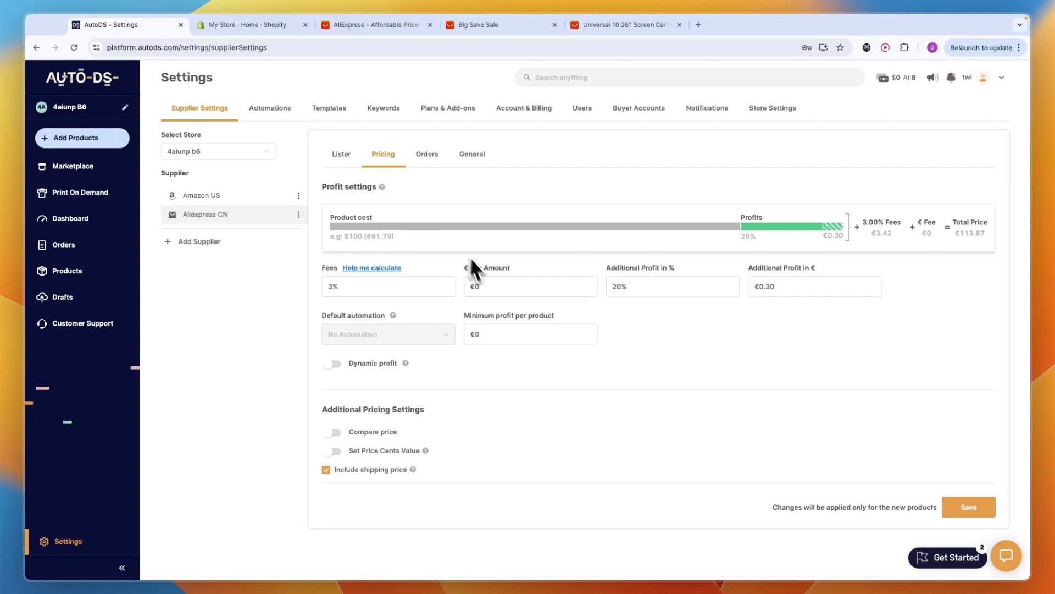
mouse_move(531, 363)
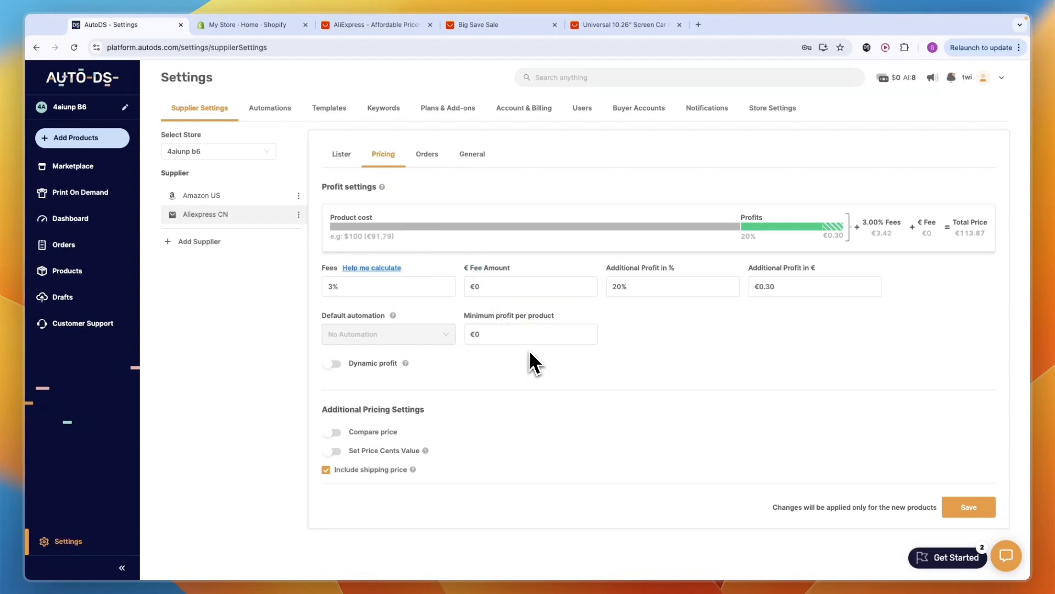
mouse_move(380, 413)
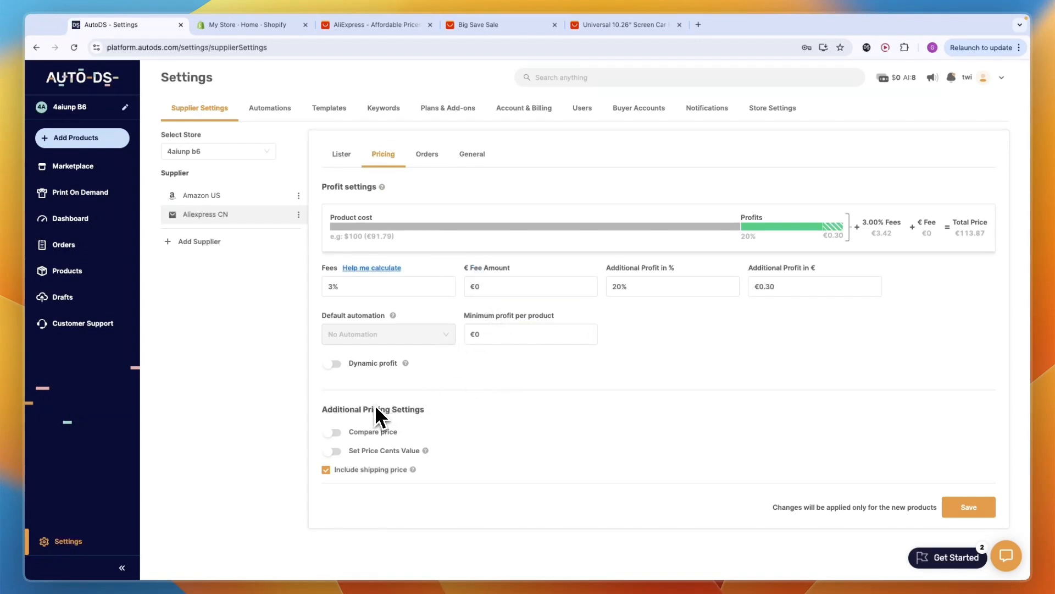
mouse_move(404, 242)
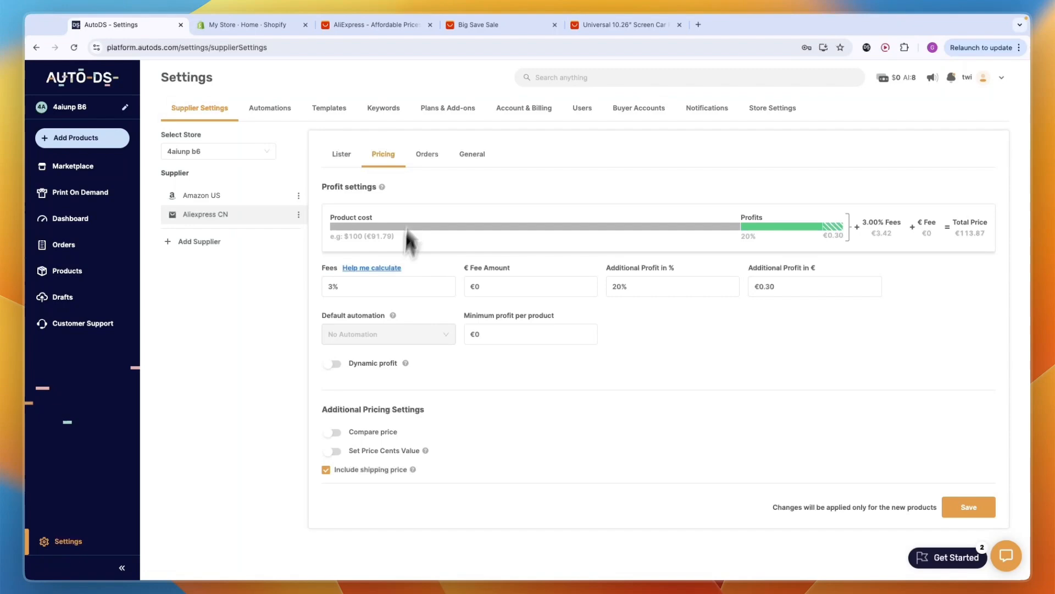
click(426, 153)
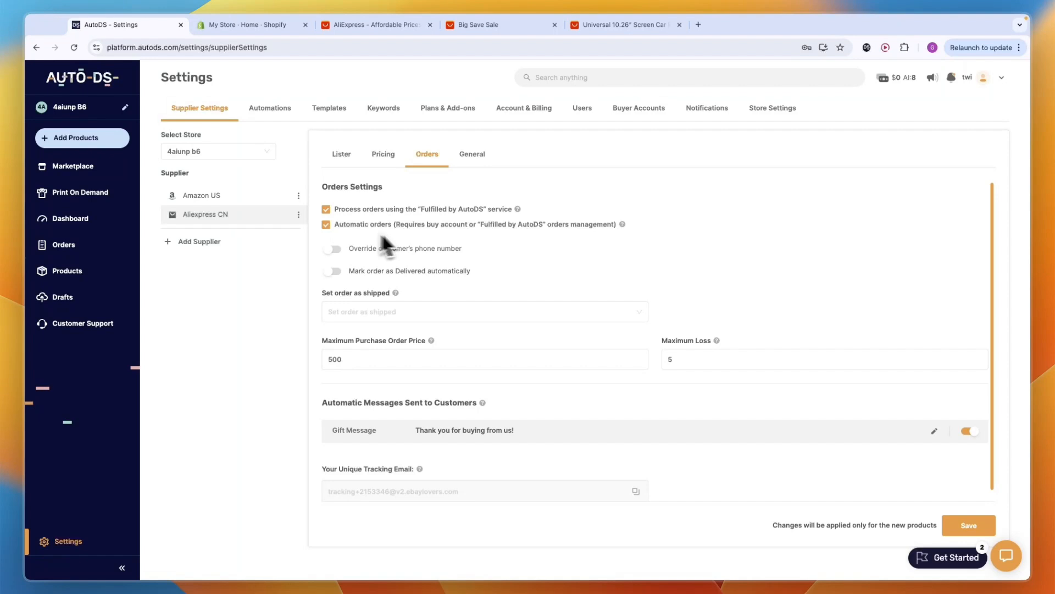
mouse_move(374, 229)
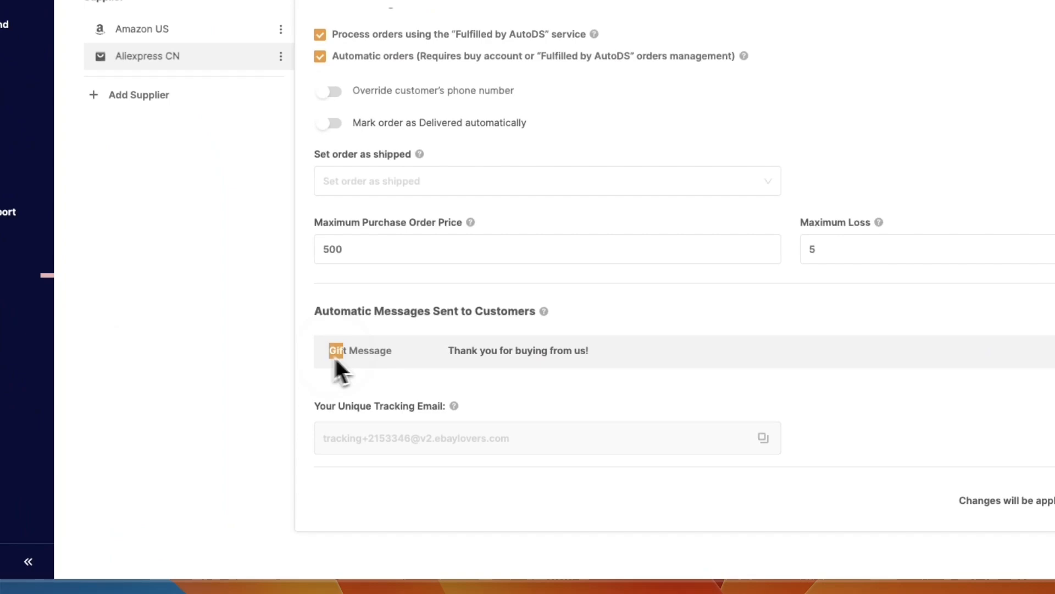
mouse_move(592, 357)
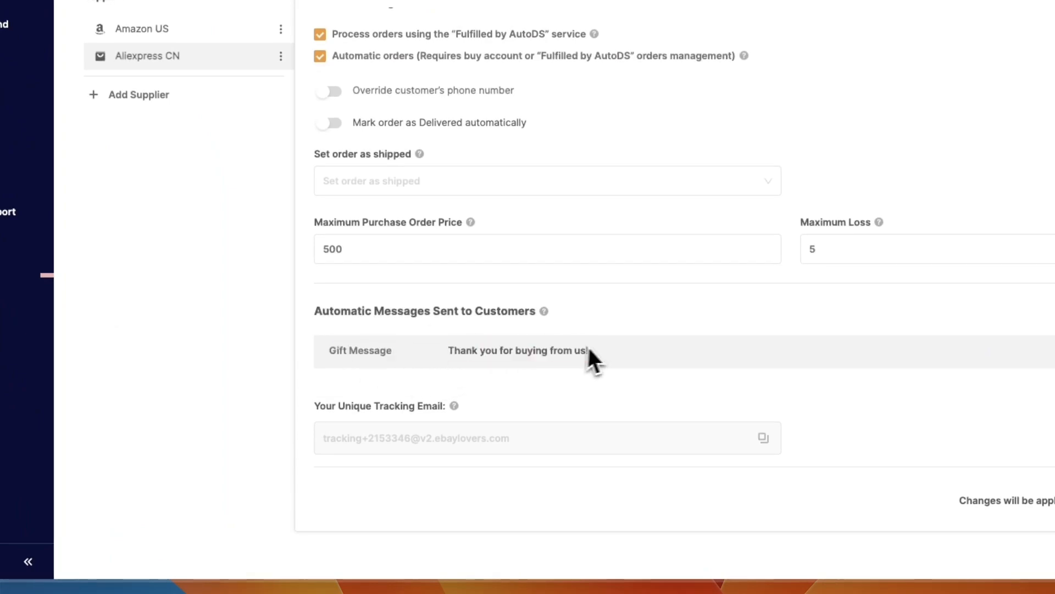
double_click(516, 350)
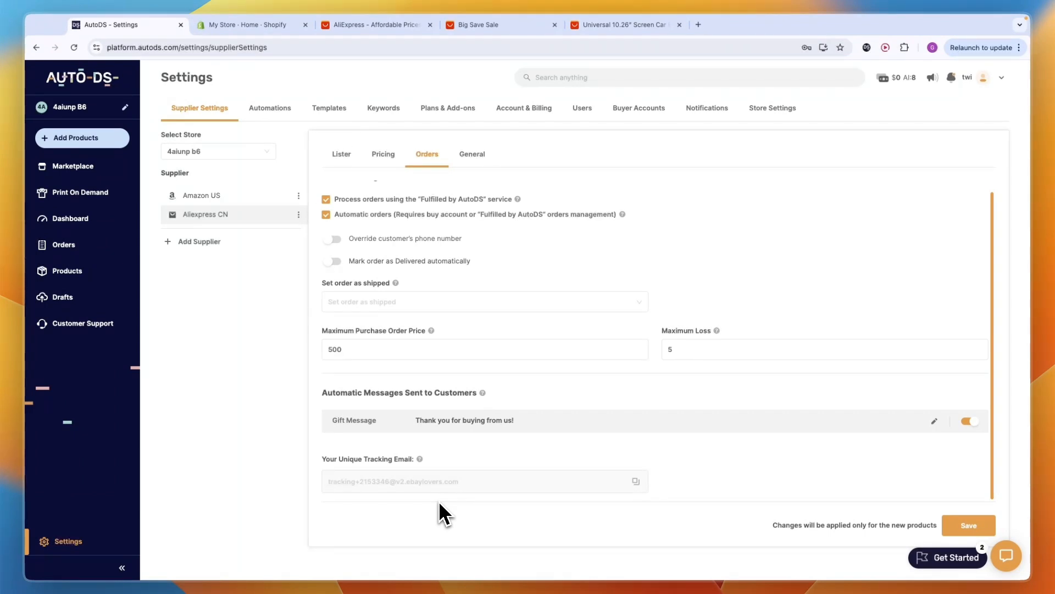
mouse_move(434, 447)
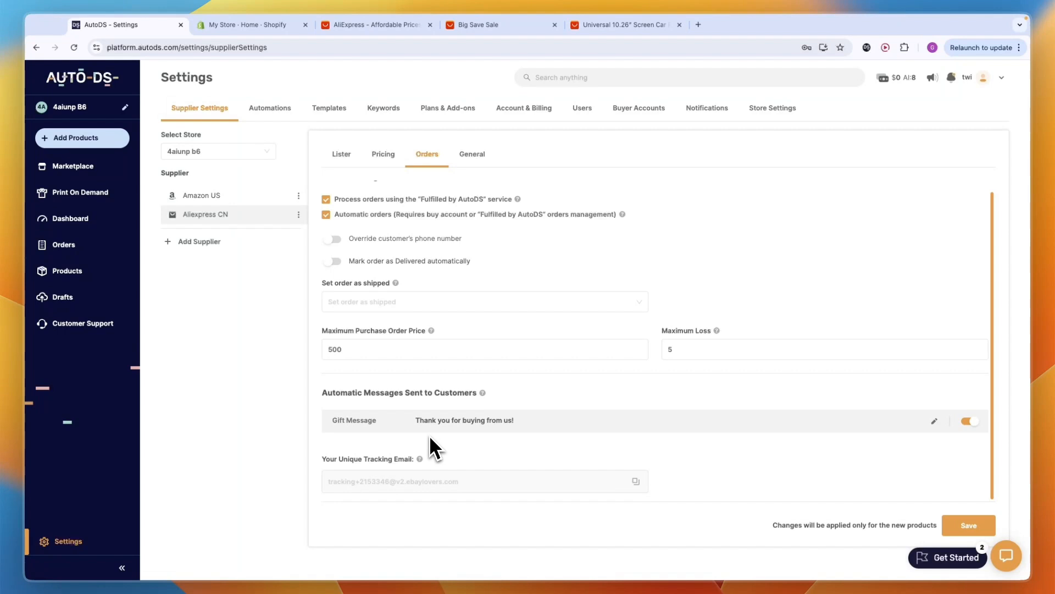
mouse_move(379, 330)
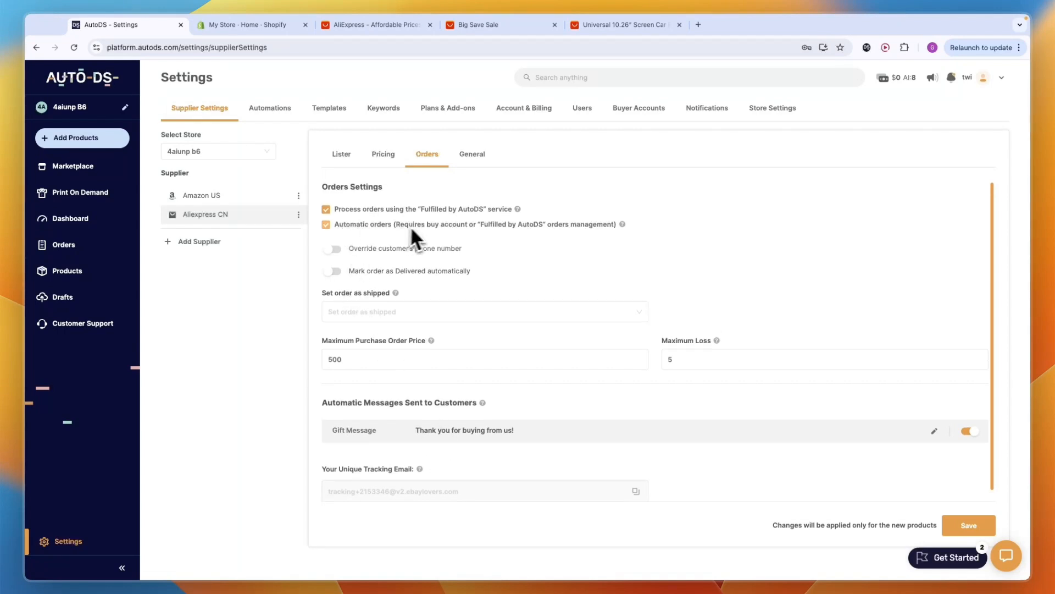
click(638, 108)
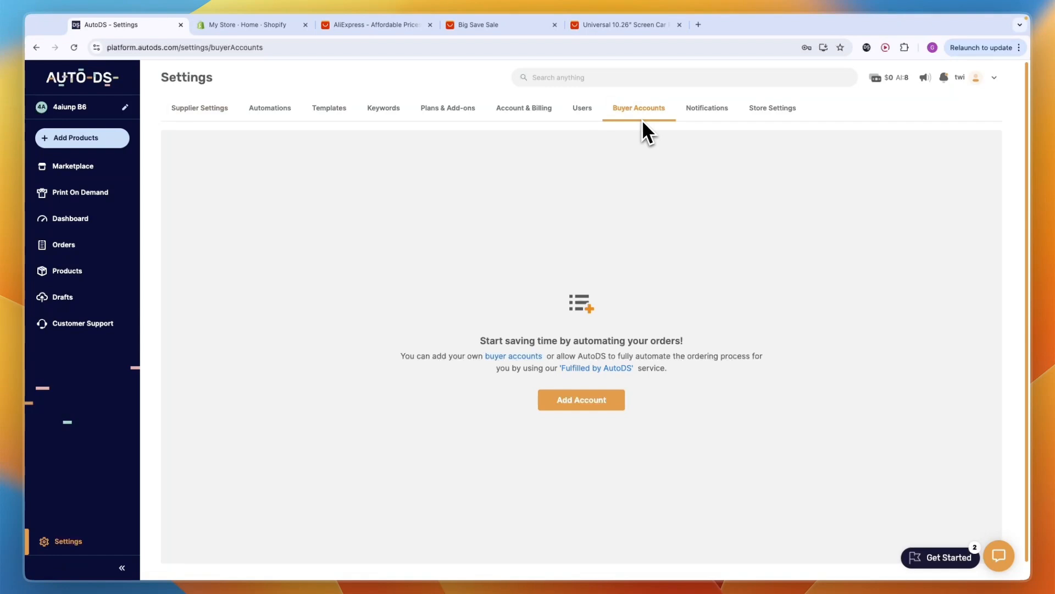
Step: Preview the buyer account form and credit packages (250 for $79), then switch to Shopify
click(580, 399)
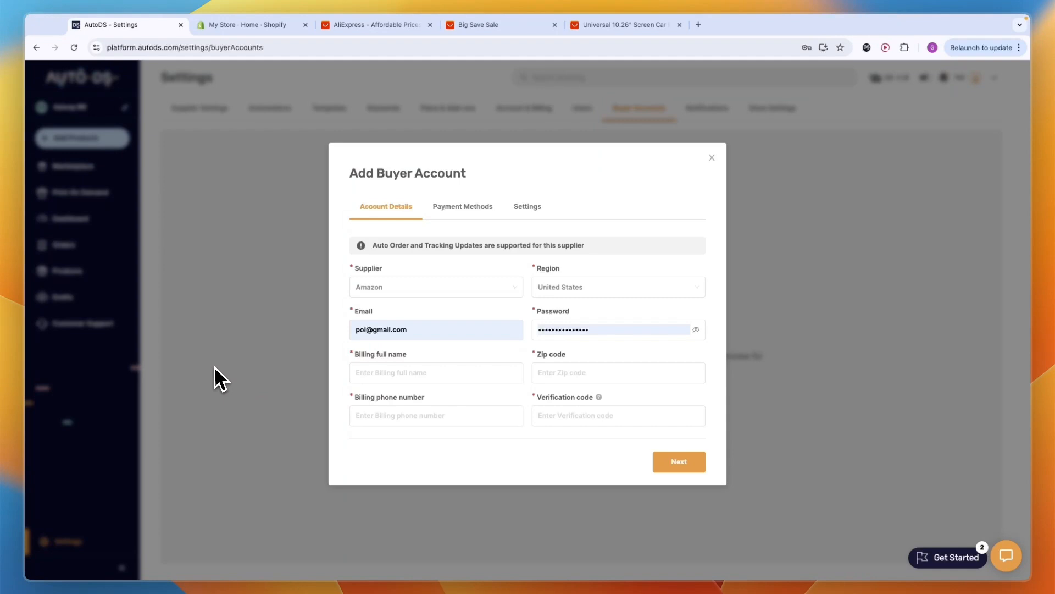
mouse_move(216, 396)
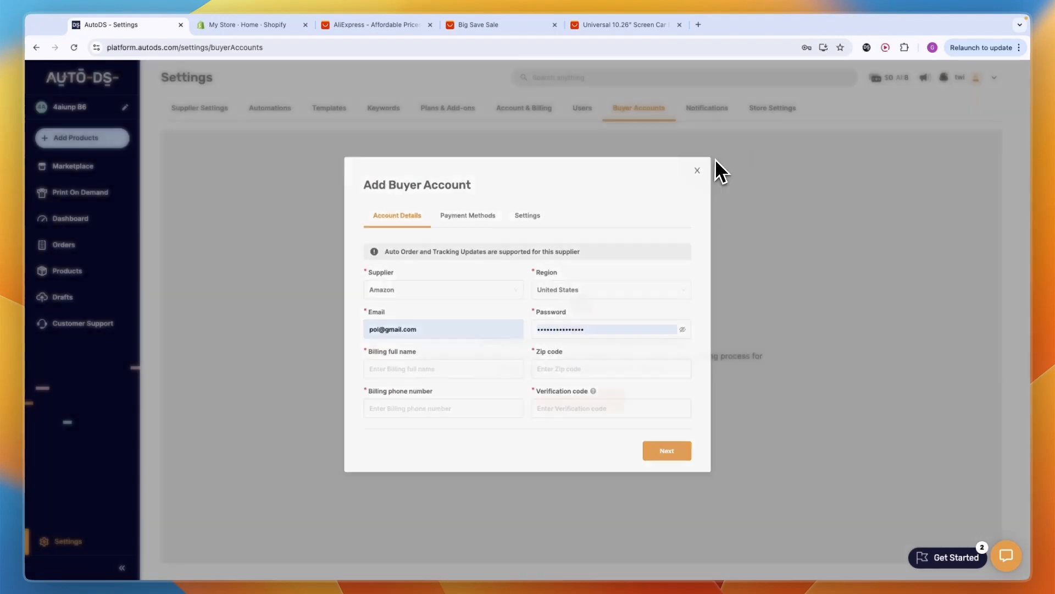
click(696, 170)
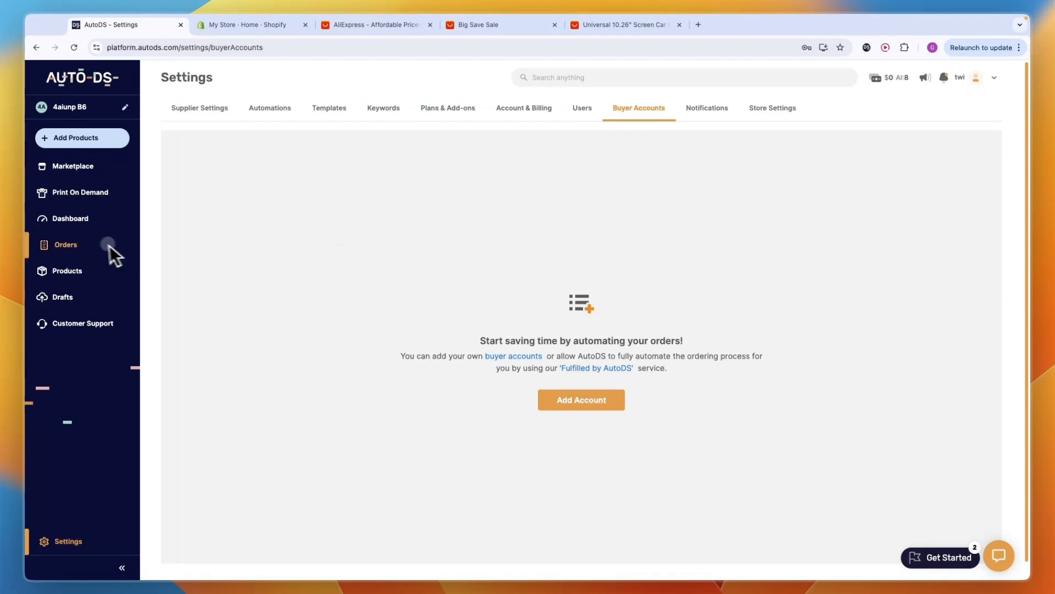
click(65, 244)
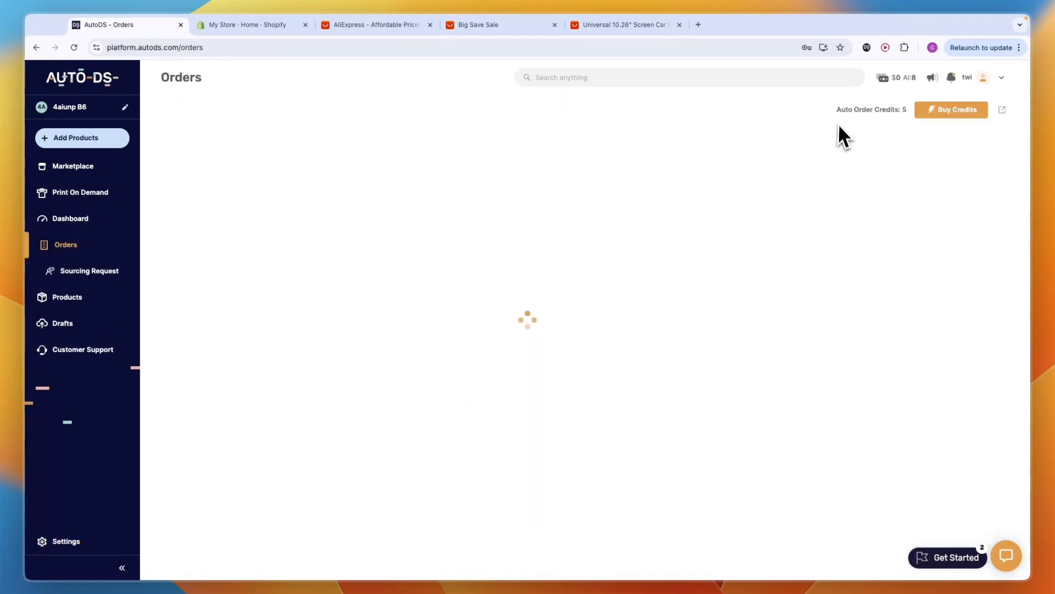
mouse_move(897, 138)
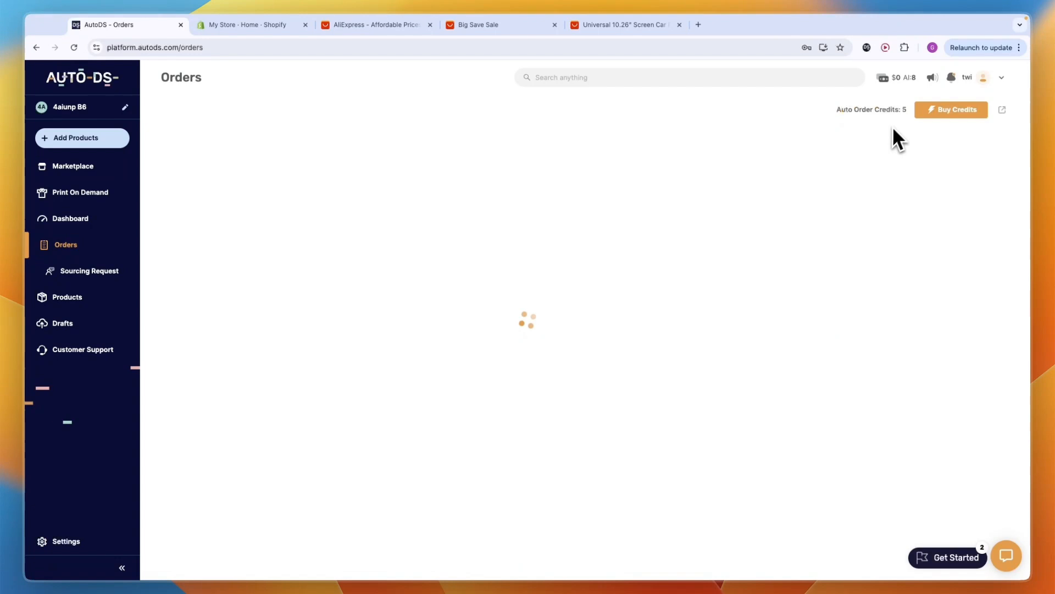
mouse_move(777, 159)
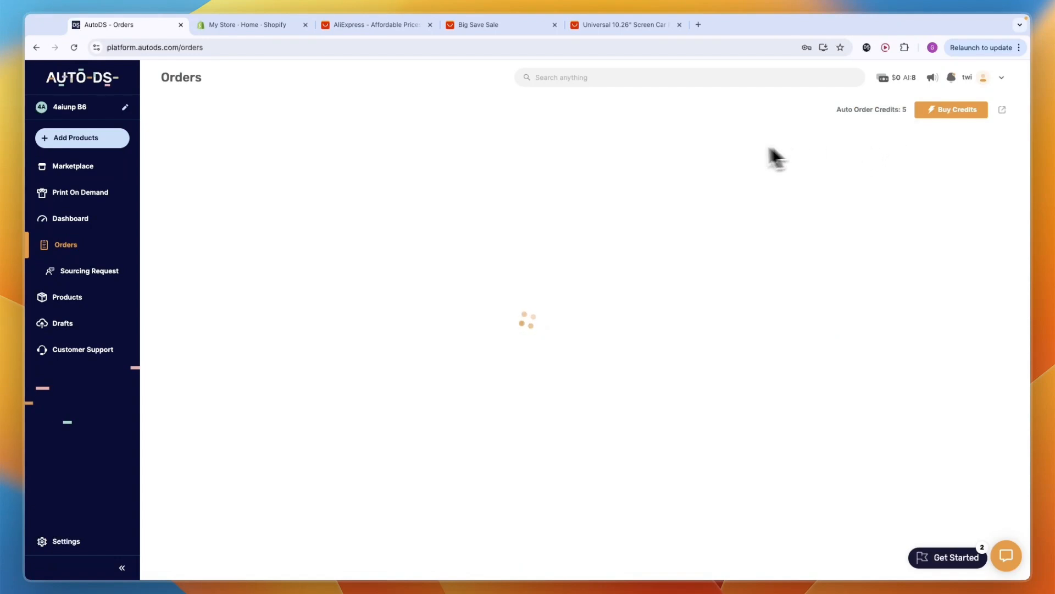
mouse_move(713, 195)
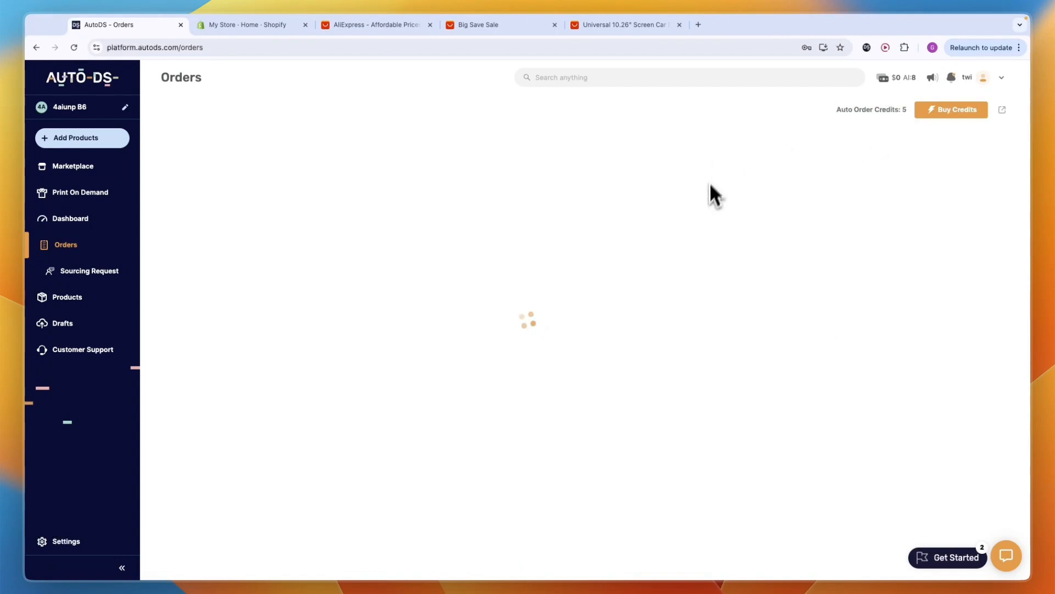
click(950, 109)
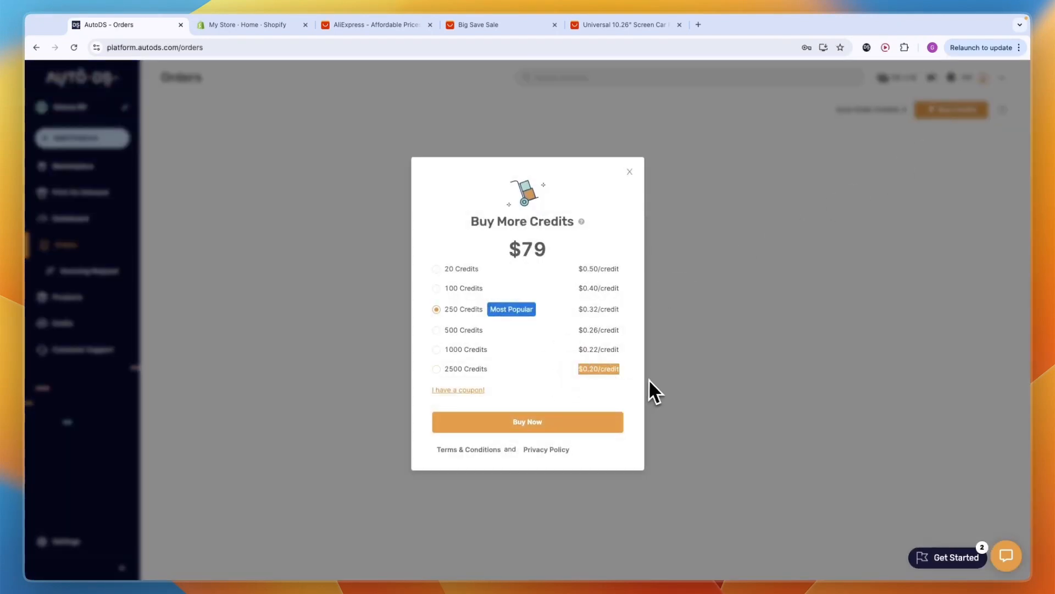
mouse_move(657, 383)
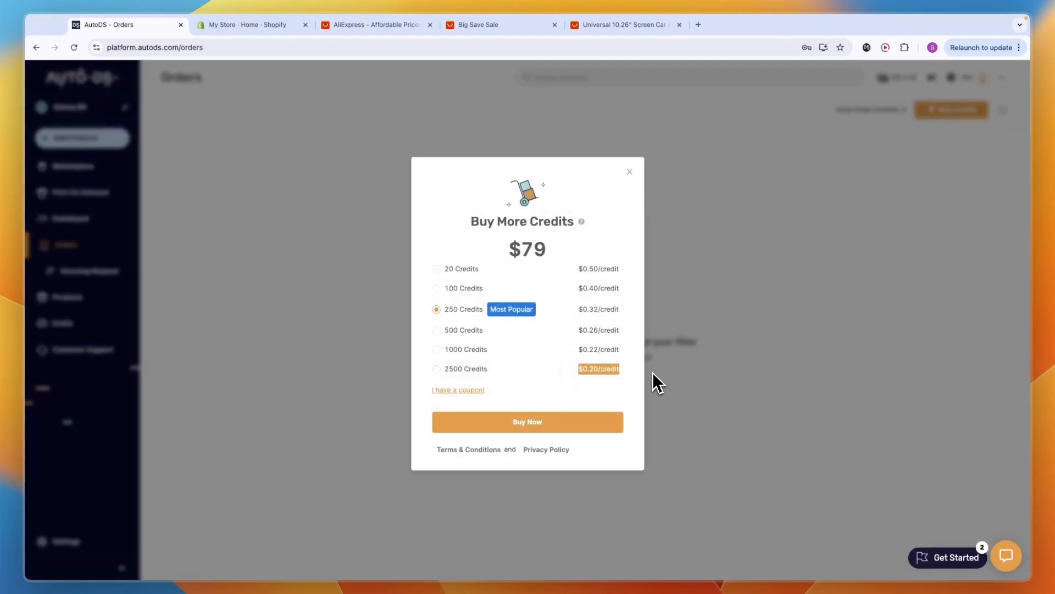
click(250, 25)
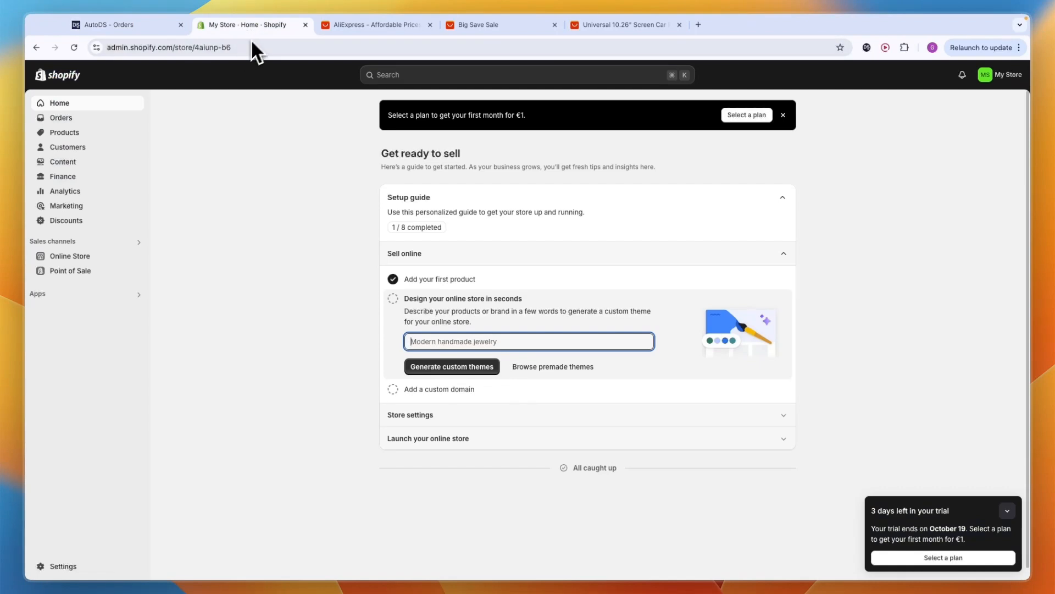
Step: Preview the car radio storefront page, comparing B5303 (€62.15) and B5303 And Camera (€66.47)
click(64, 132)
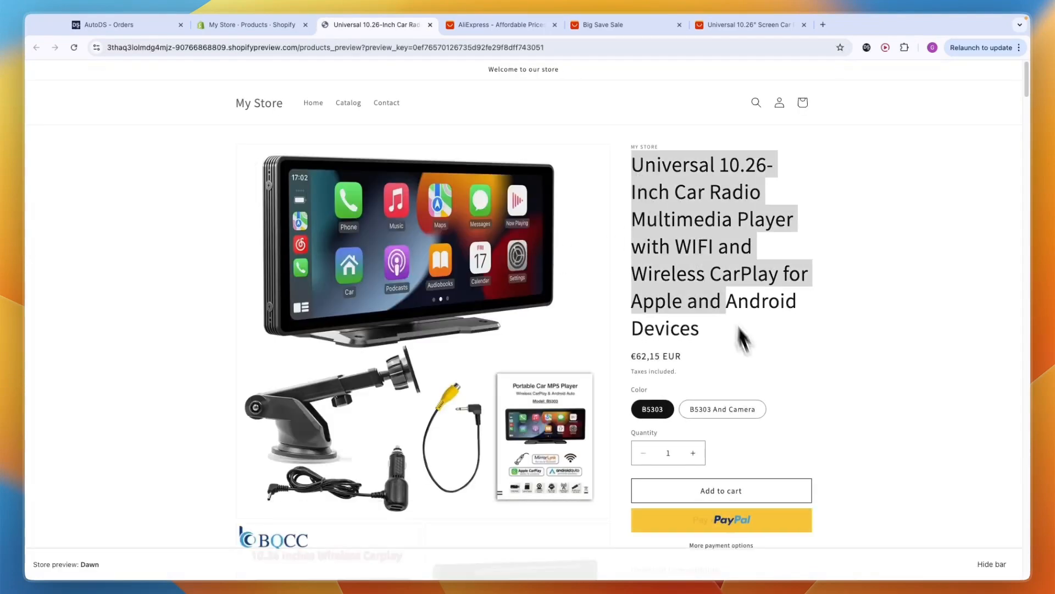
scroll(down, 3)
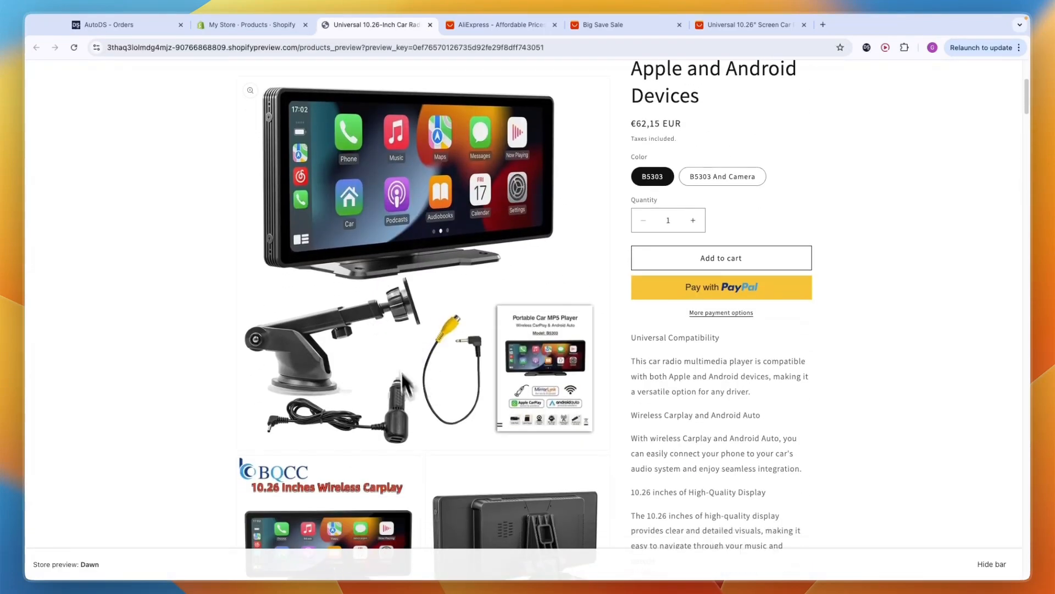
scroll(up, 3)
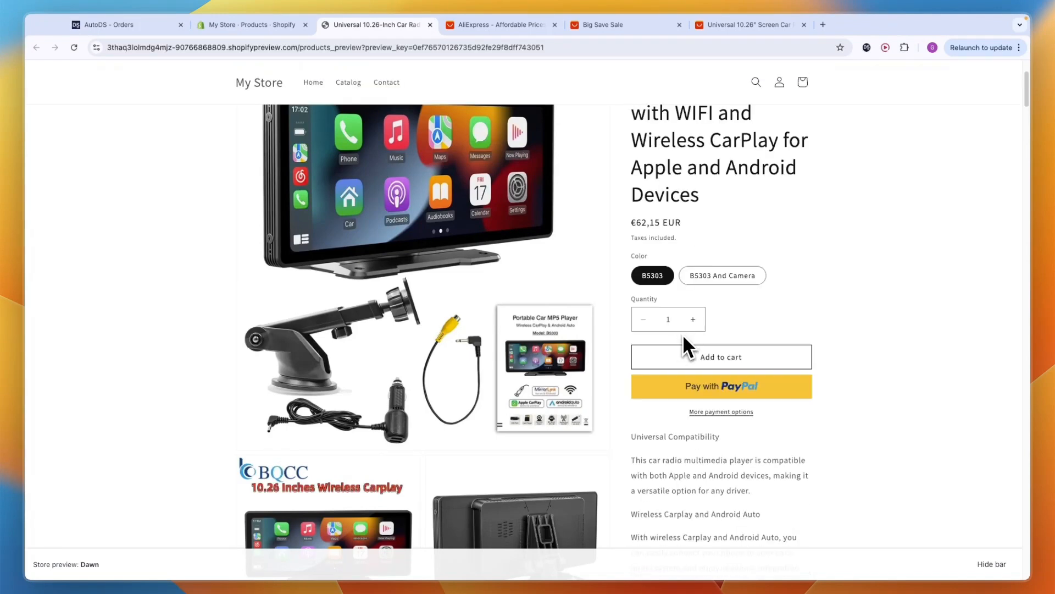
click(722, 275)
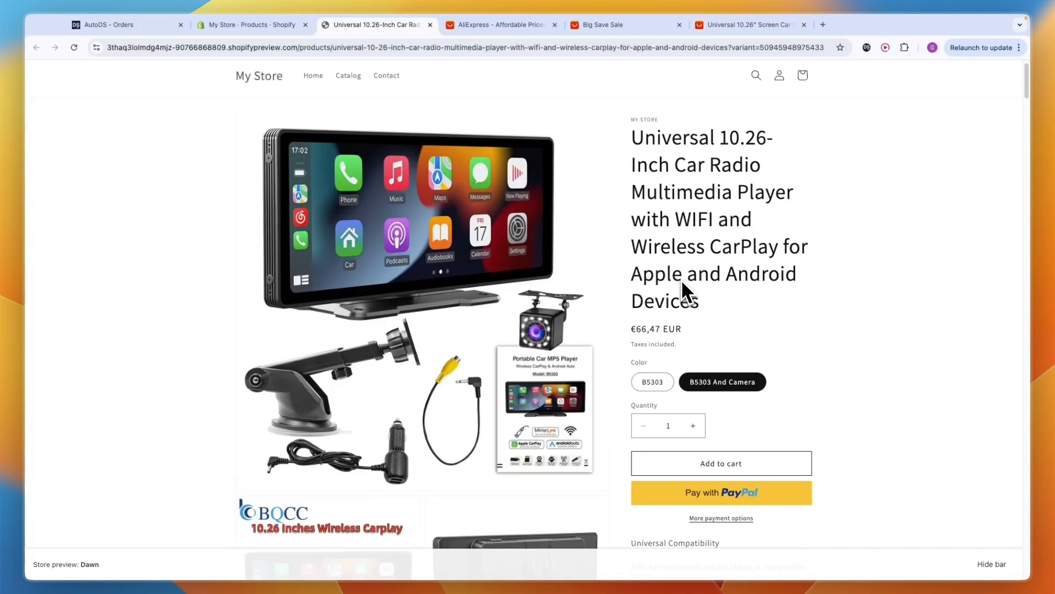
click(650, 381)
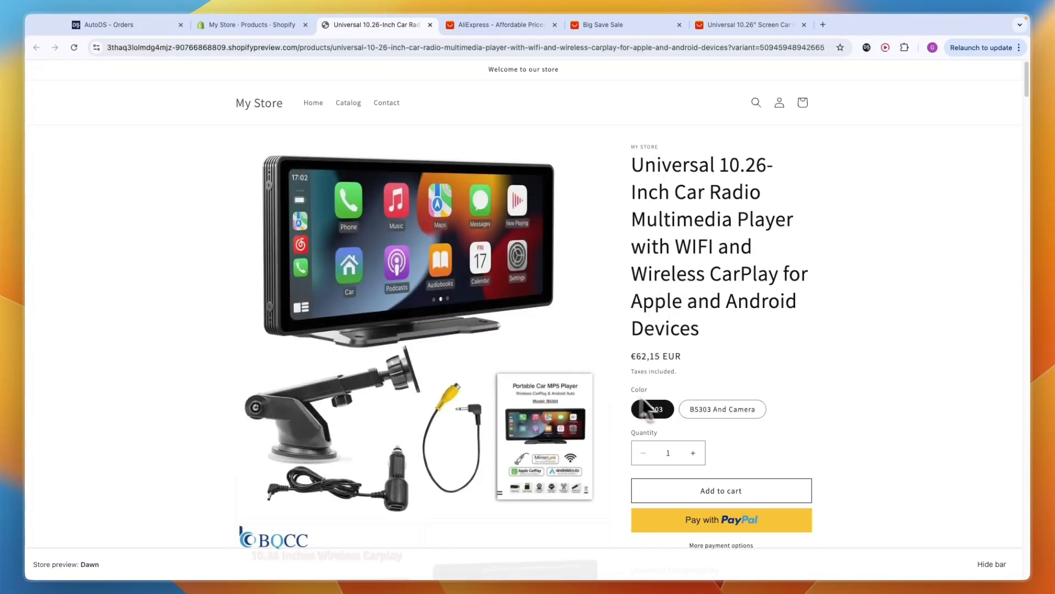
click(722, 409)
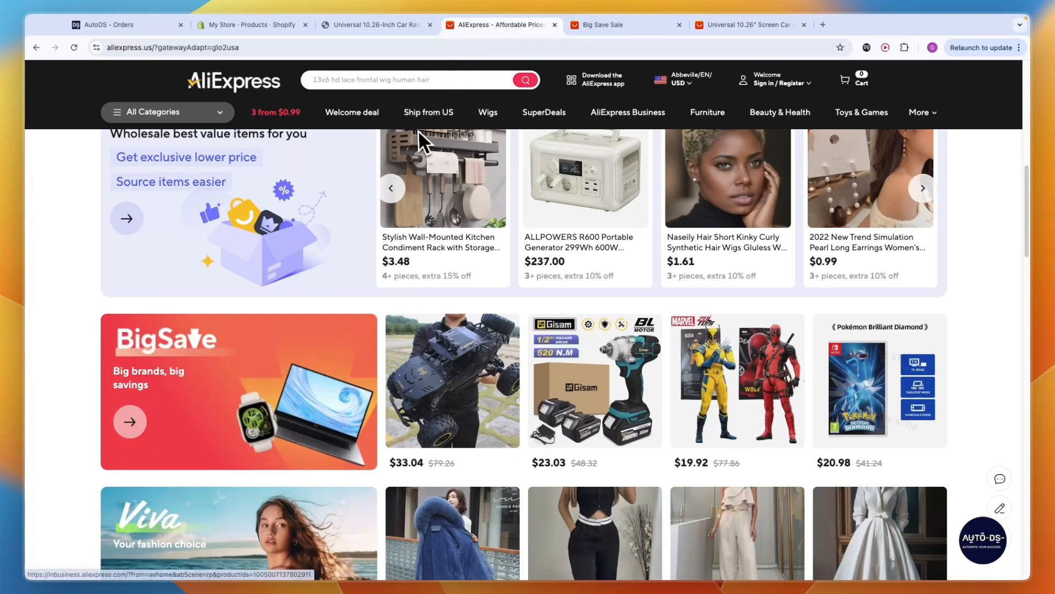
Step: Check the car radio's Shopify listing and preview, then go to AutoDS Settings > Orders
click(251, 25)
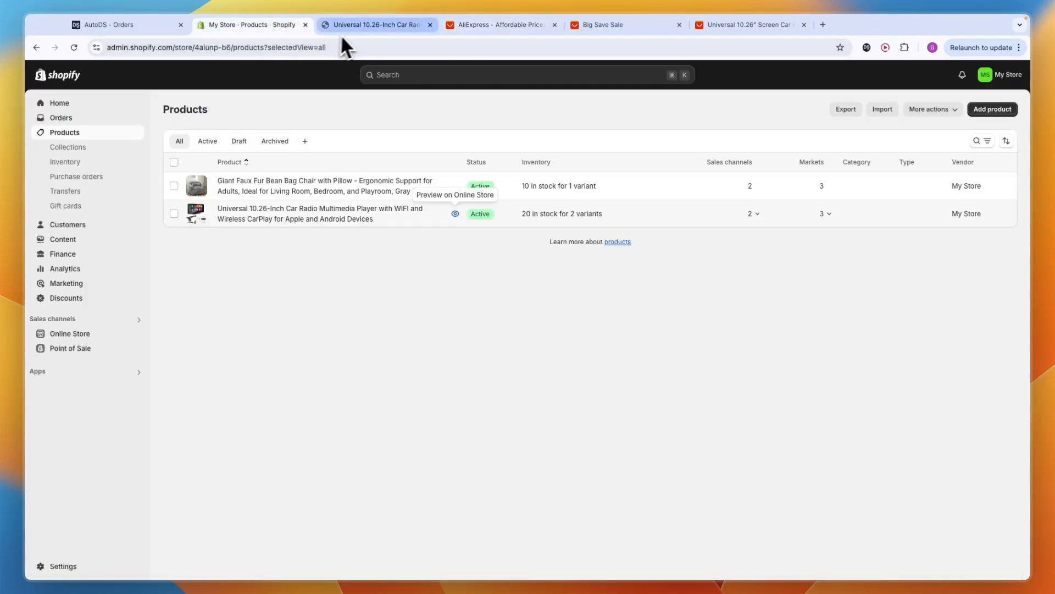
click(456, 213)
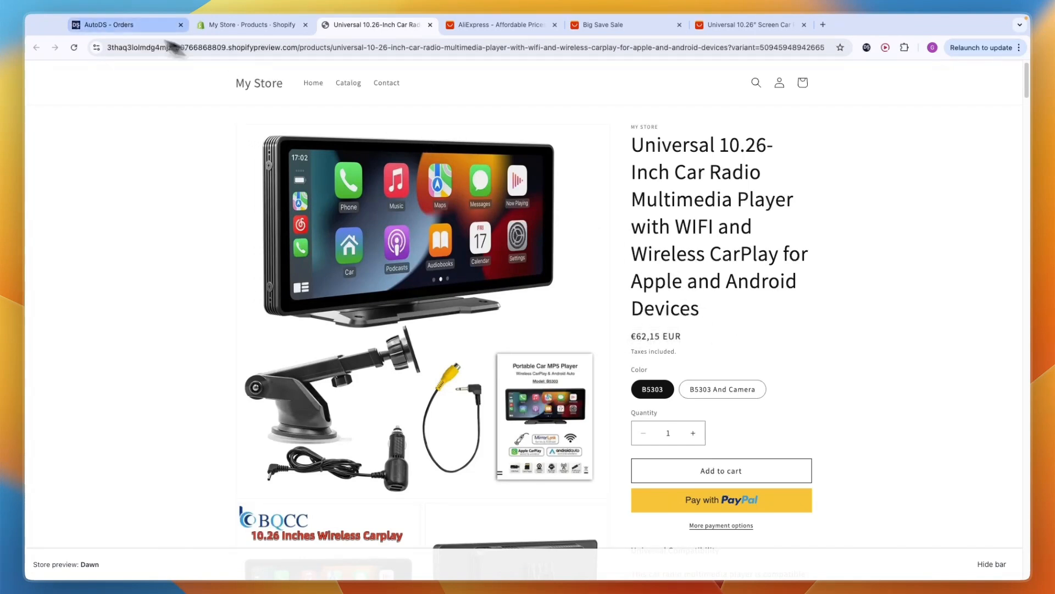
click(124, 25)
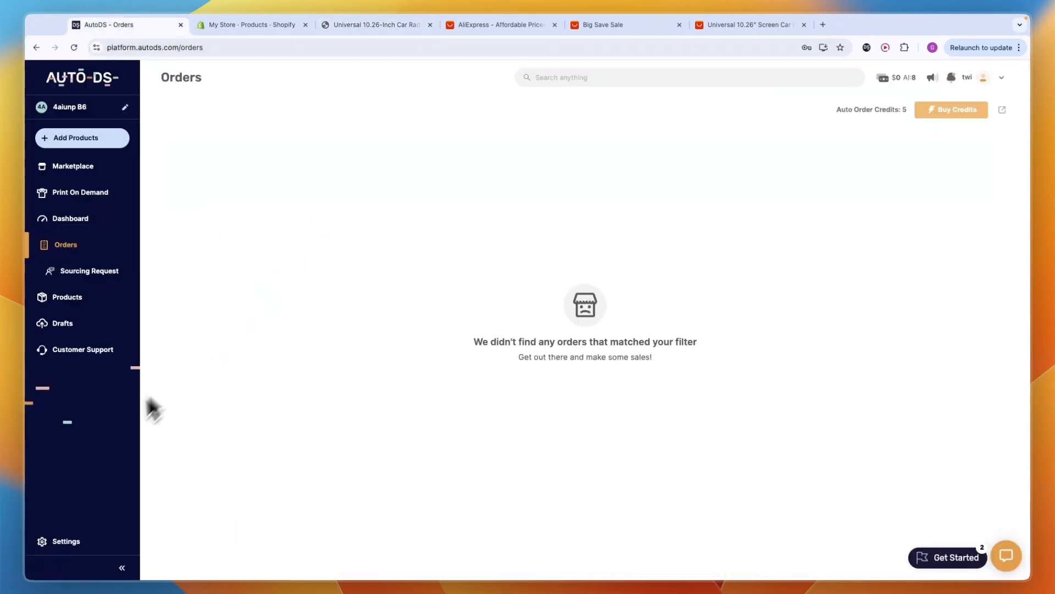
click(66, 540)
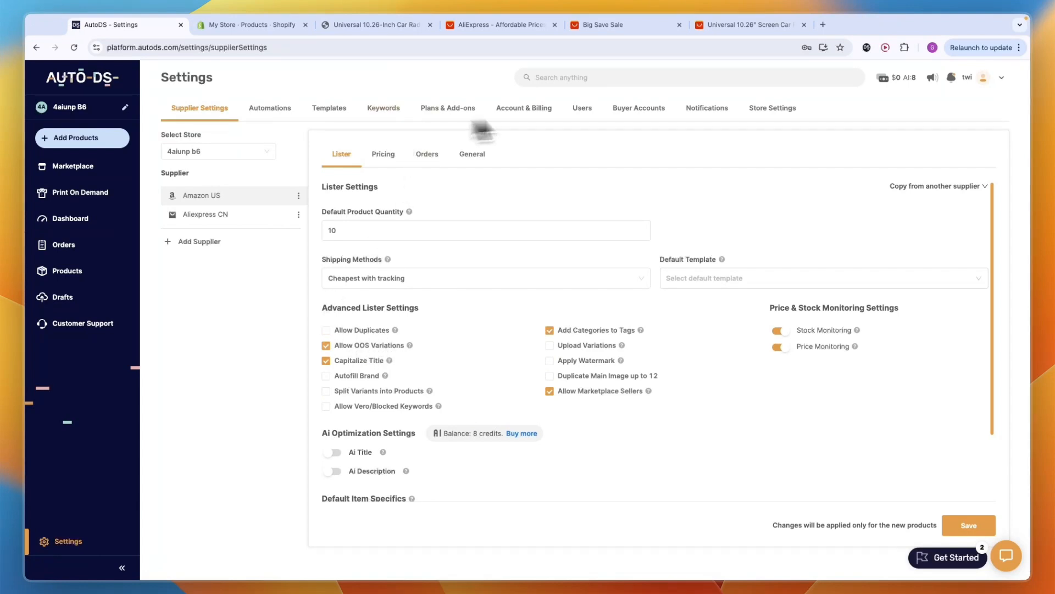
click(63, 244)
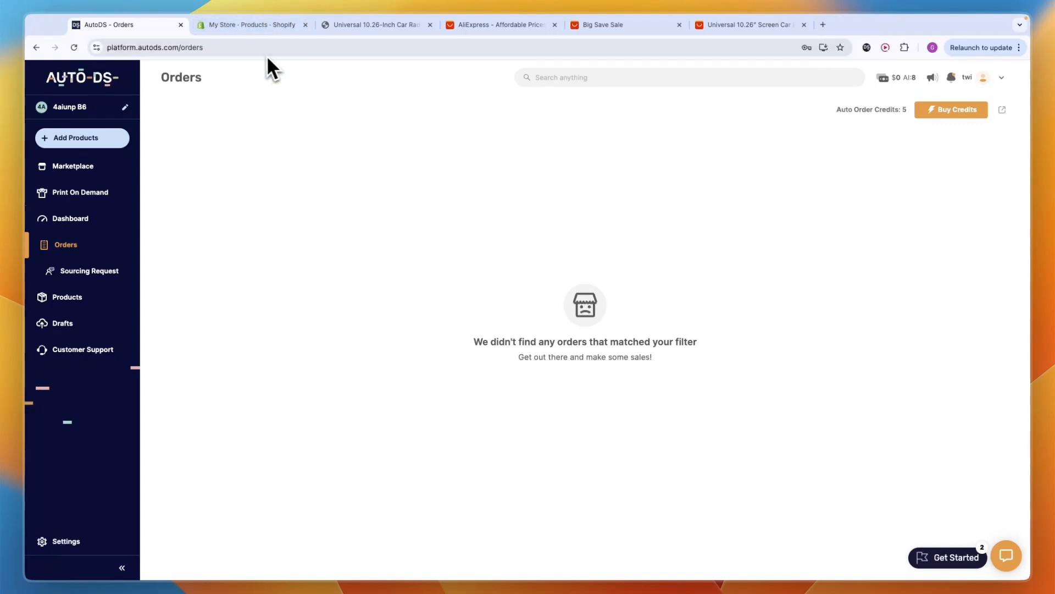
click(76, 138)
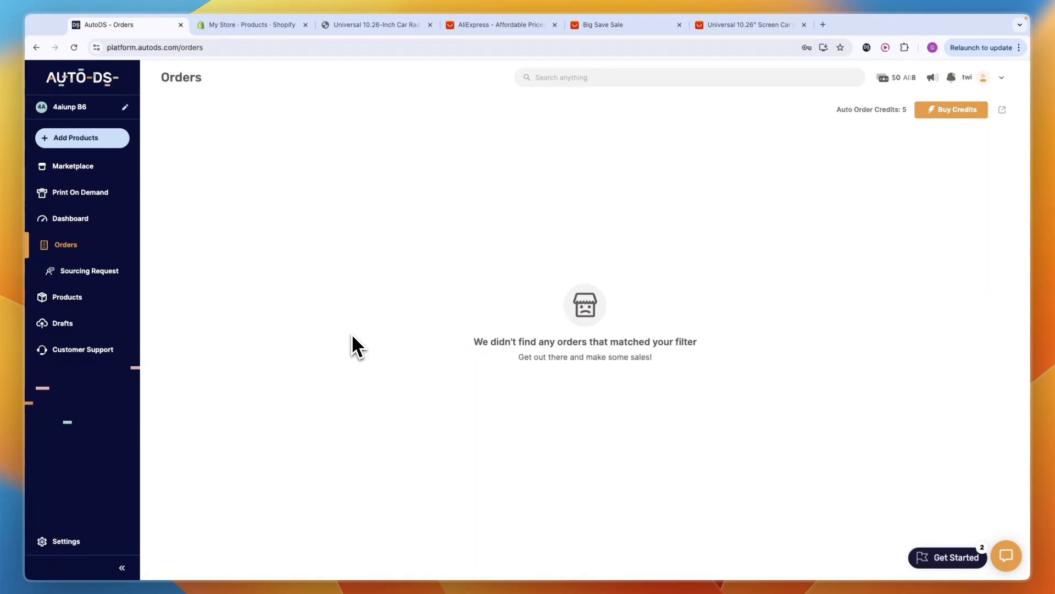
click(252, 25)
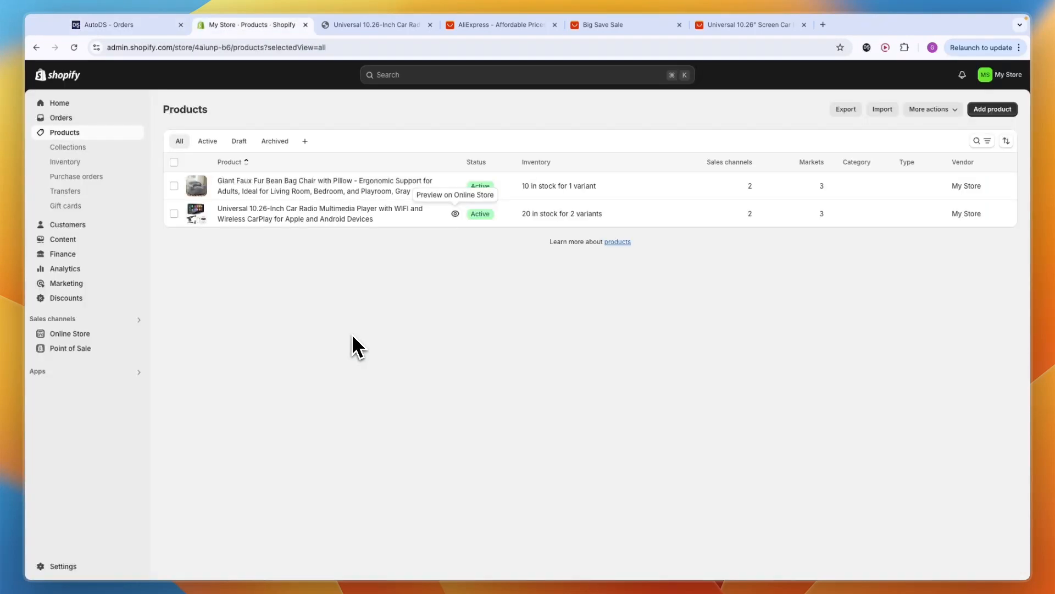
click(108, 25)
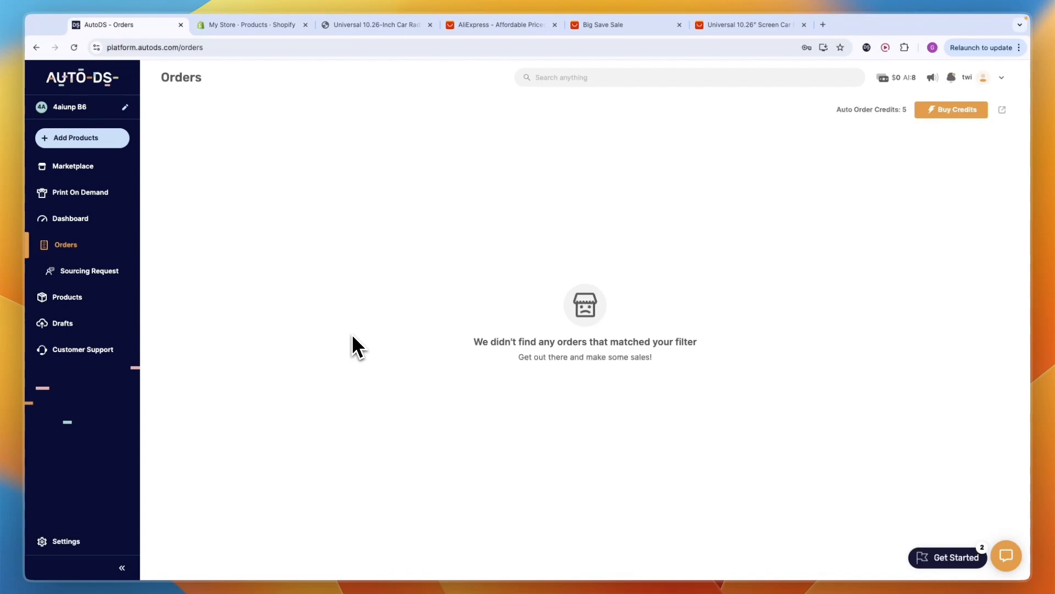